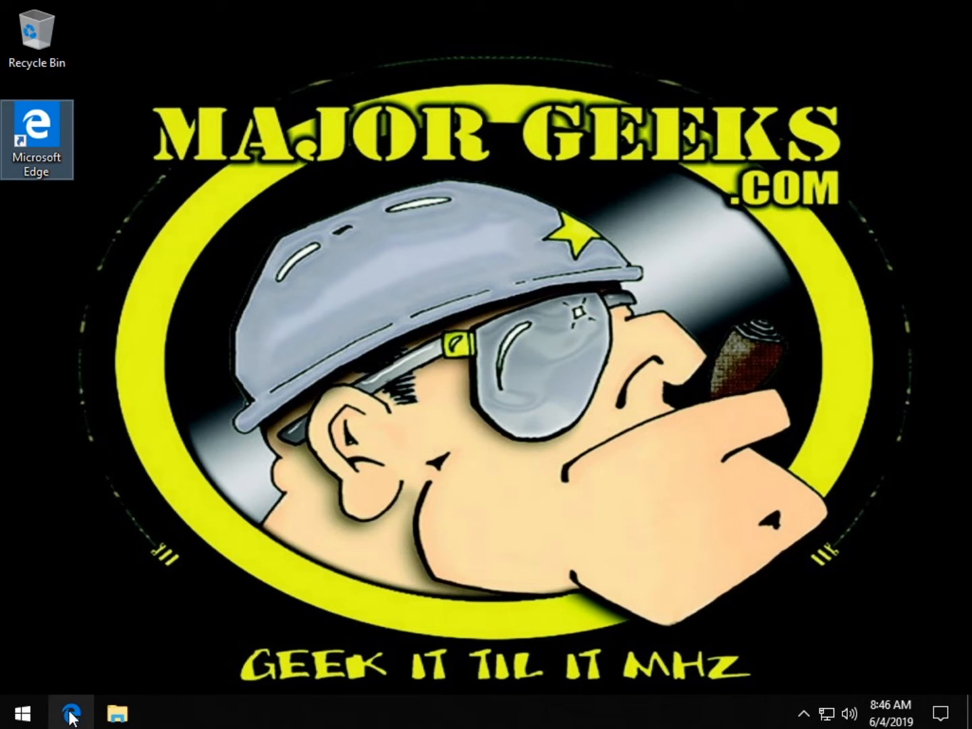
Launch Edge on the MajorGeeks cheap Windows 10 keys article and reach its key listings
{"action": "left_click", "coordinate": [71, 713]}
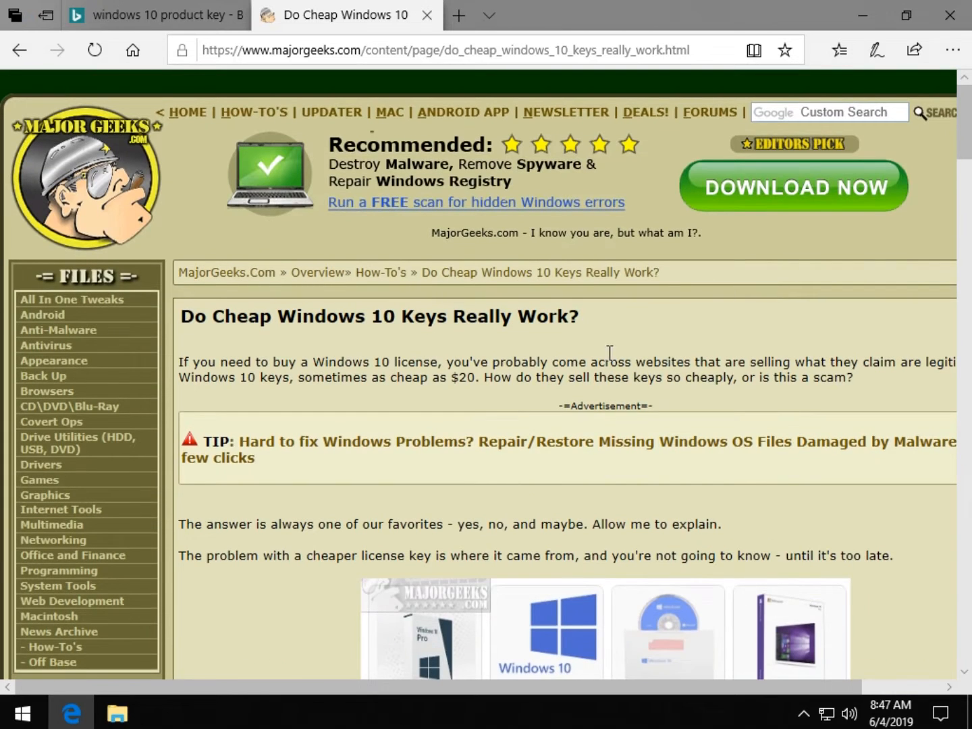
{"action": "mouse_move", "coordinate": [308, 462]}
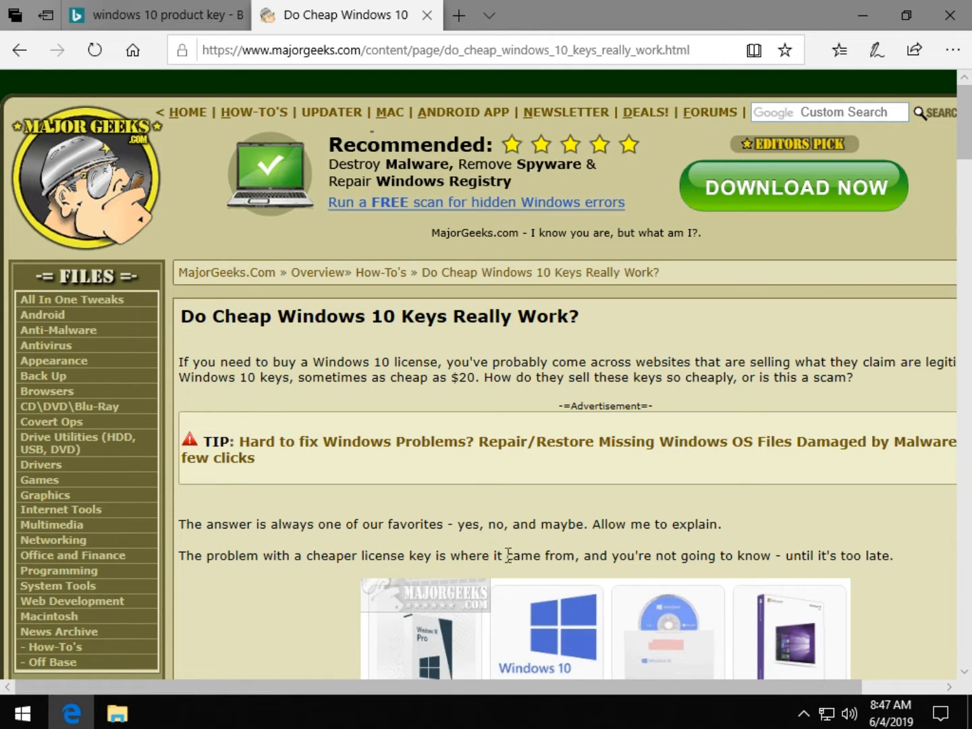
{"action": "mouse_move", "coordinate": [439, 543]}
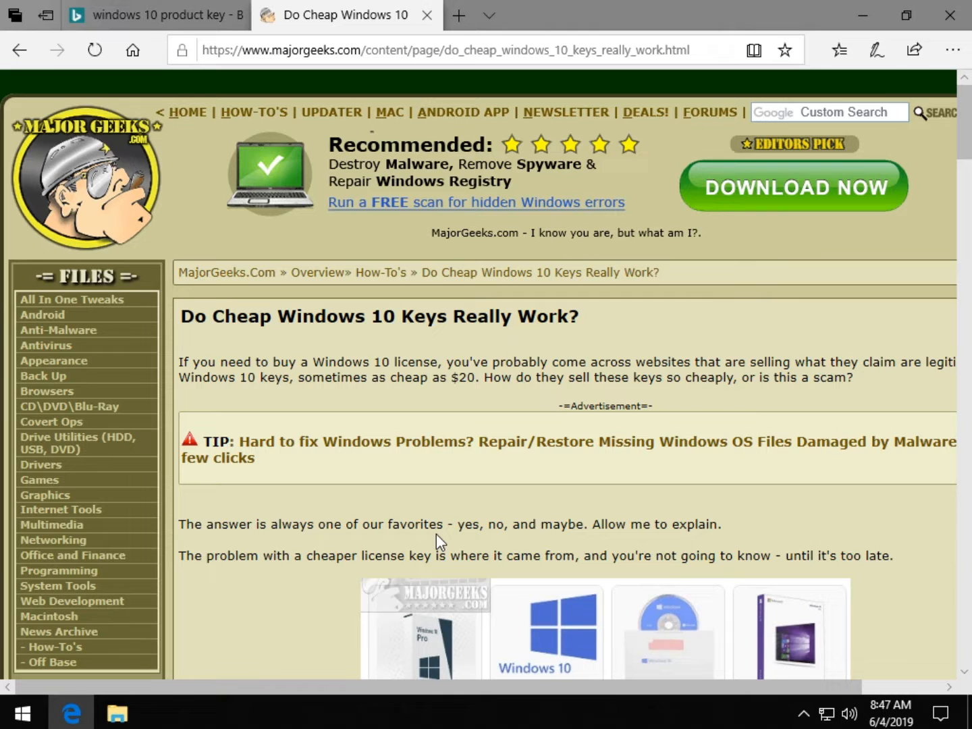
{"action": "scroll", "scroll_direction": "down", "scroll_amount": 3}
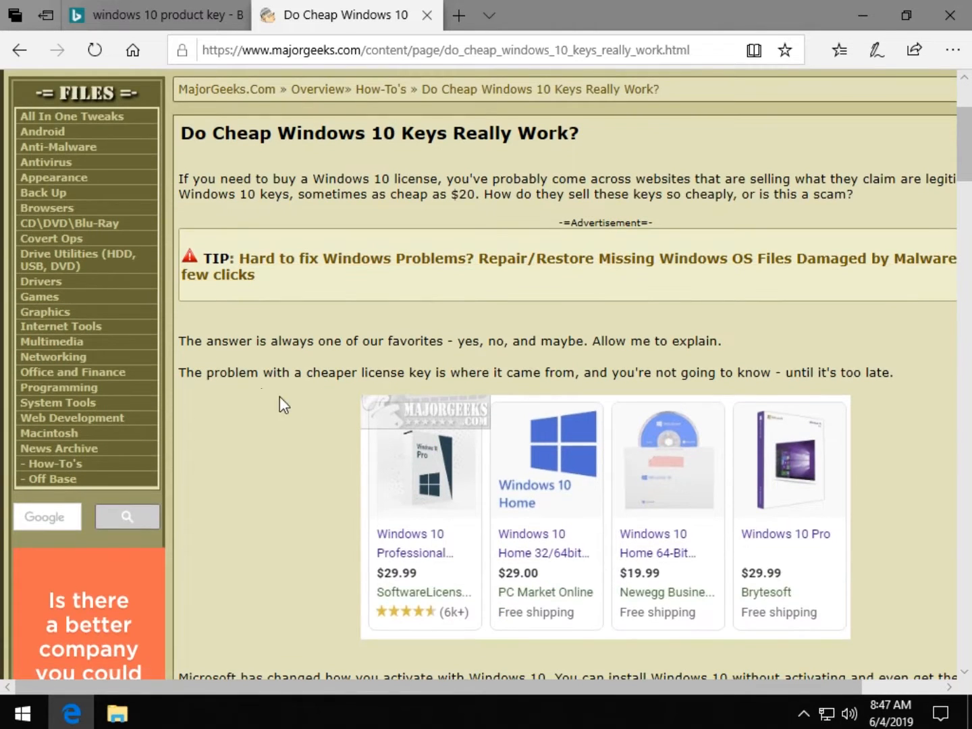
{"action": "mouse_move", "coordinate": [678, 488]}
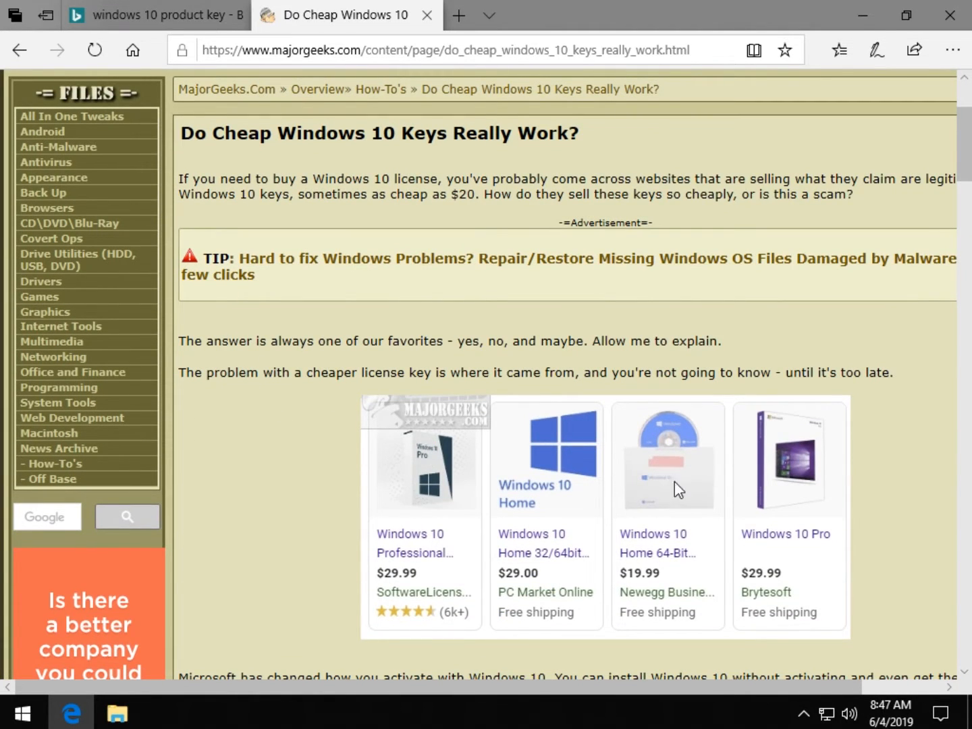
{"action": "mouse_move", "coordinate": [605, 620]}
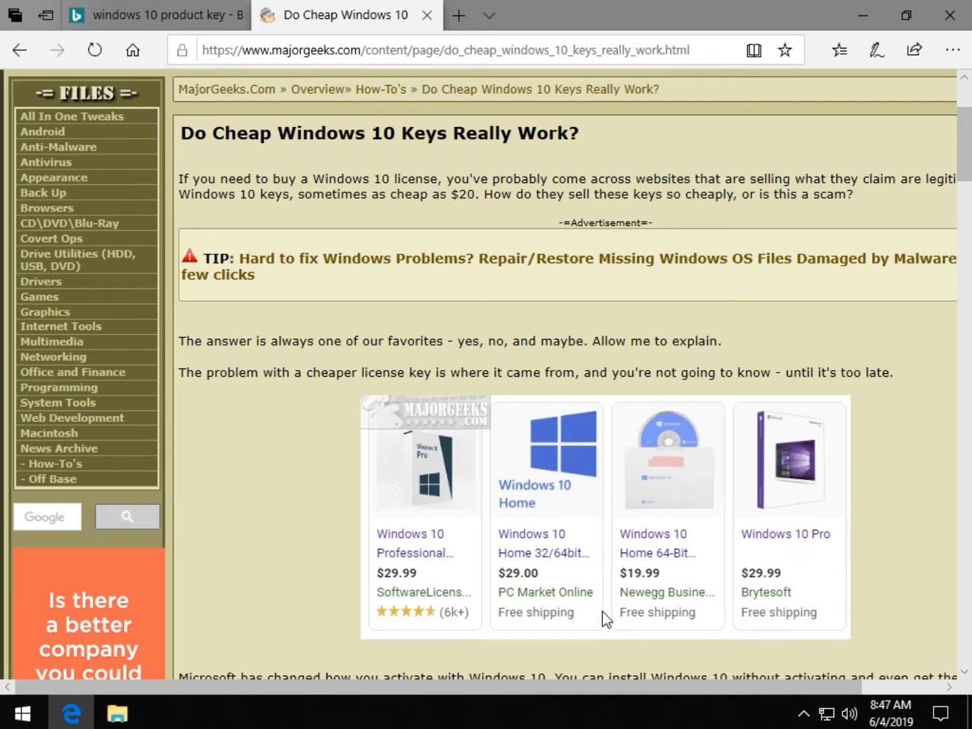
{"action": "mouse_move", "coordinate": [589, 623]}
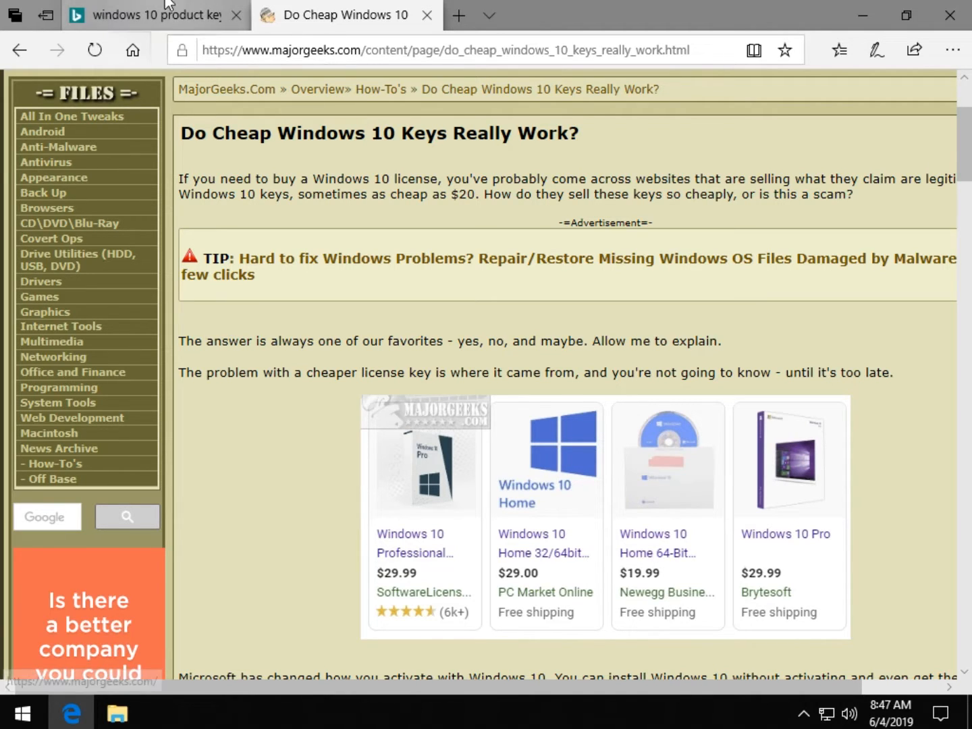
Bring up the Bing 'windows 10 product key' results with sponsored key listings and prices
{"action": "left_click", "coordinate": [151, 15]}
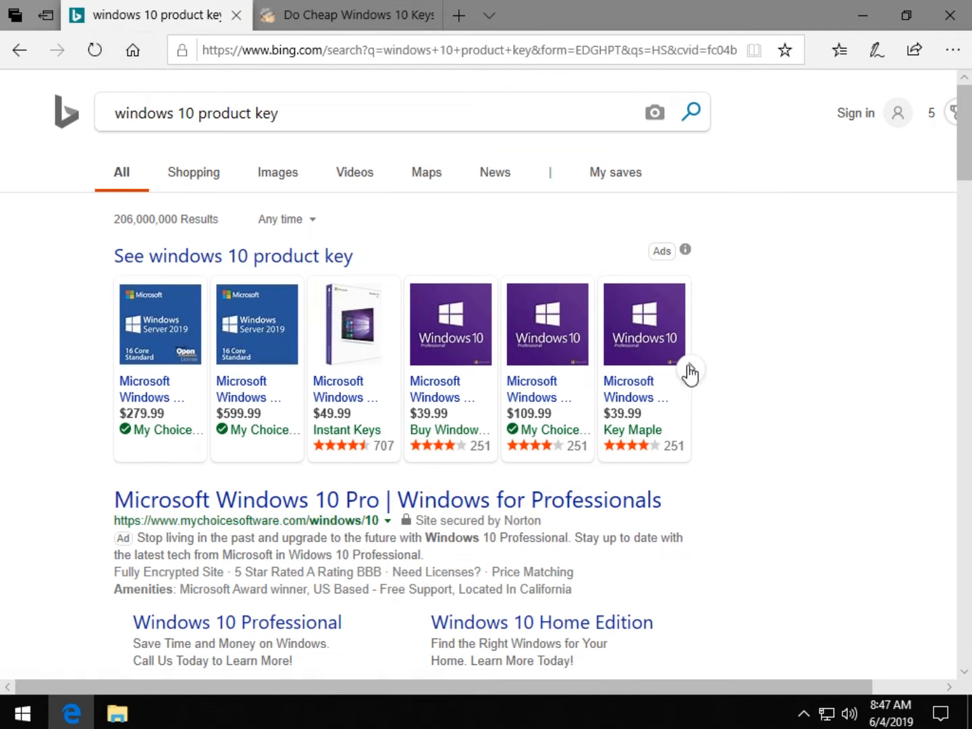
{"action": "left_click", "coordinate": [690, 370]}
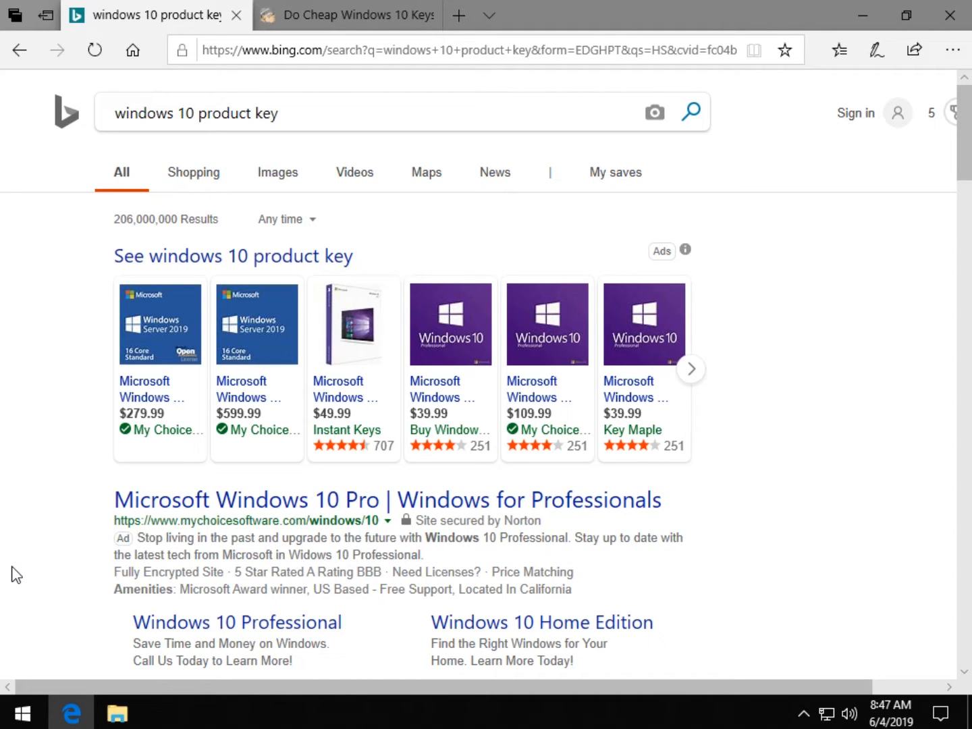
{"action": "scroll", "scroll_direction": "down", "scroll_amount": 3}
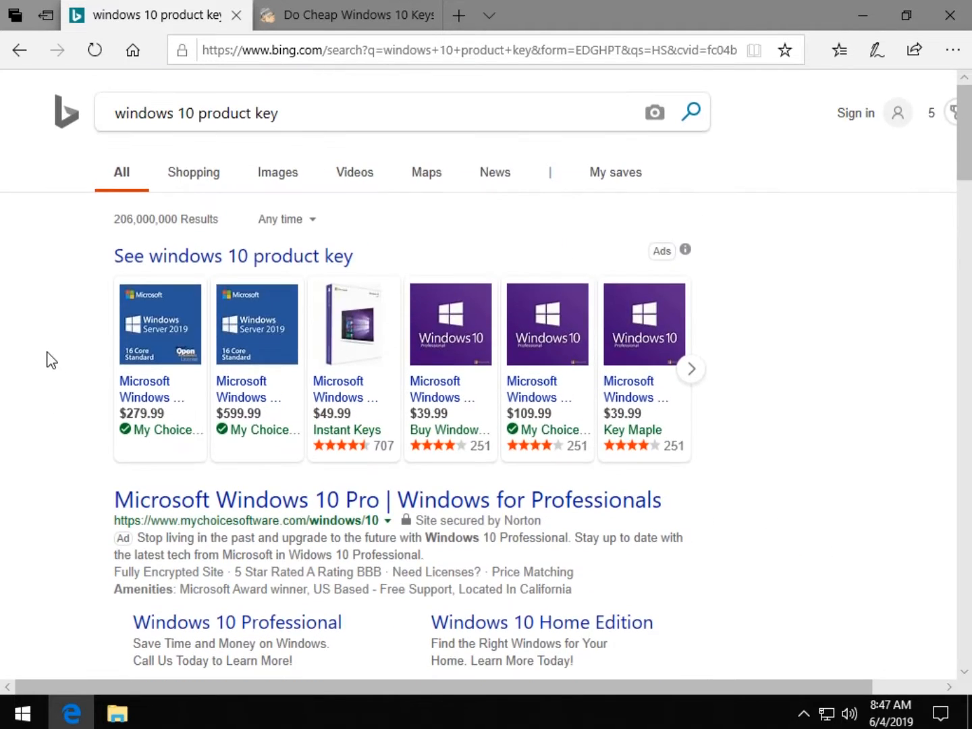
Return to the cheap-keys article at the Settings screenshot showing Windows 10 working without activation
{"action": "left_click", "coordinate": [345, 15]}
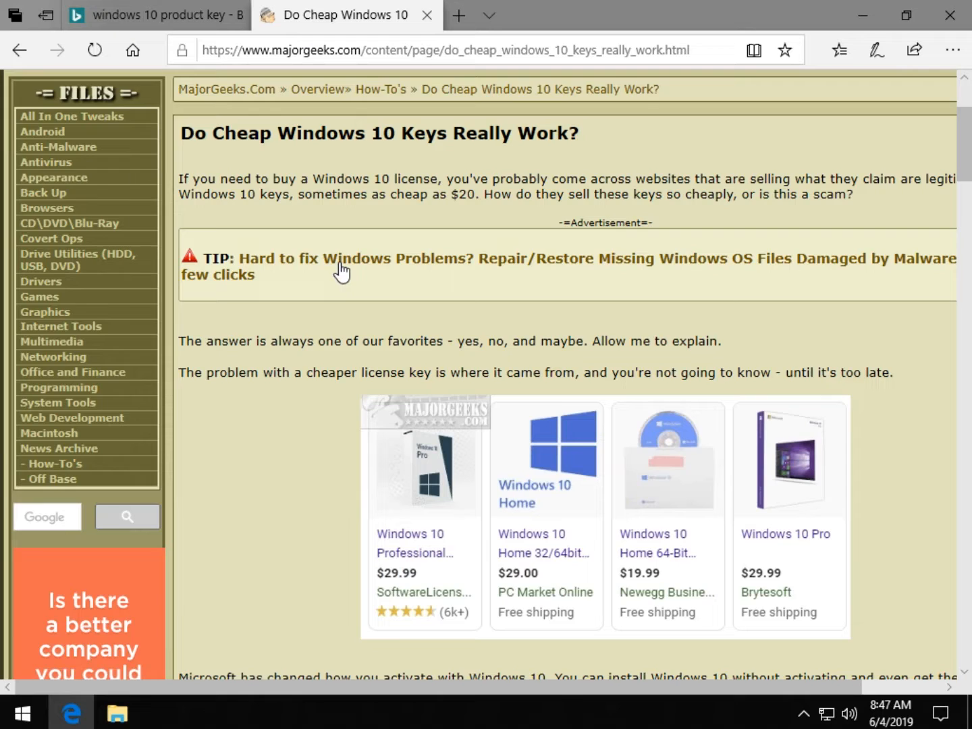
{"action": "scroll", "scroll_direction": "down", "scroll_amount": 3}
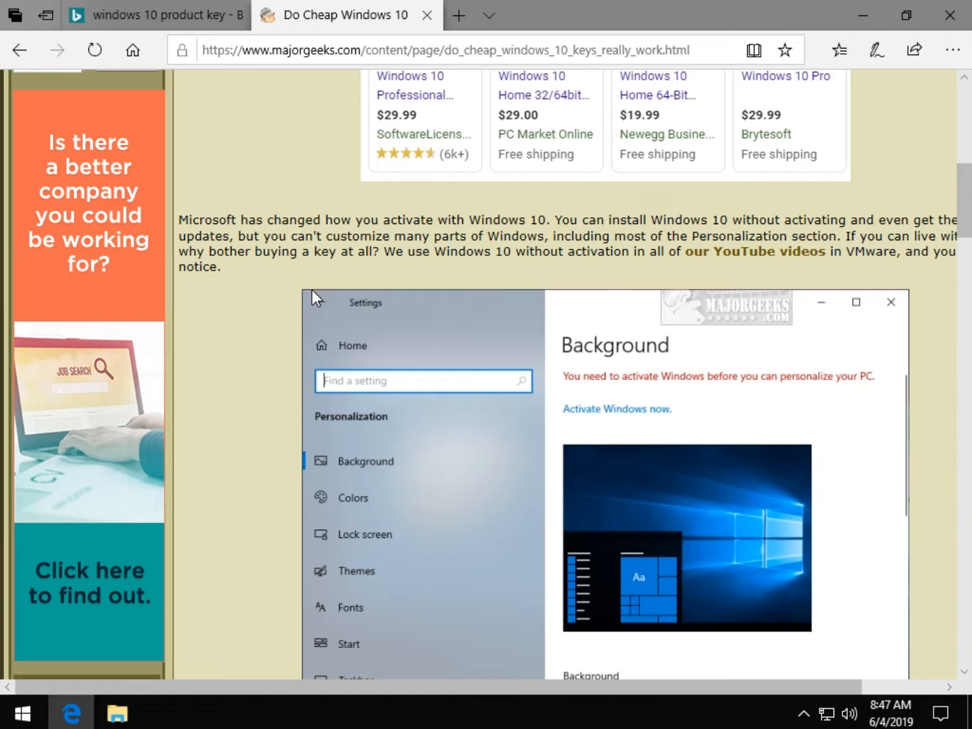
{"action": "scroll", "scroll_direction": "down", "scroll_amount": 3}
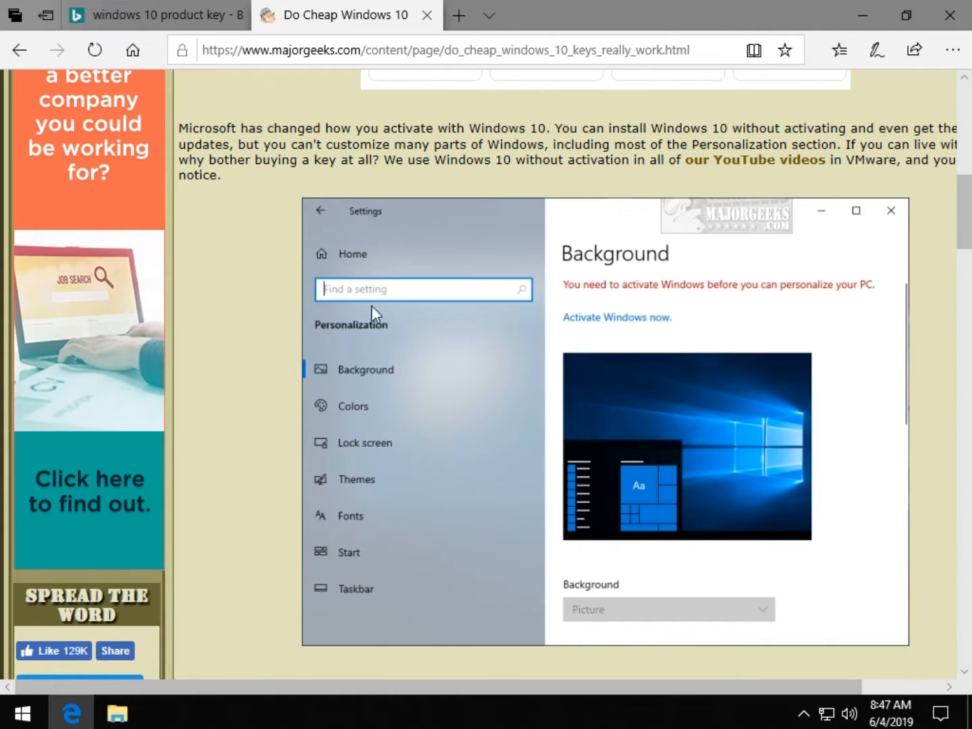
{"action": "mouse_move", "coordinate": [554, 333]}
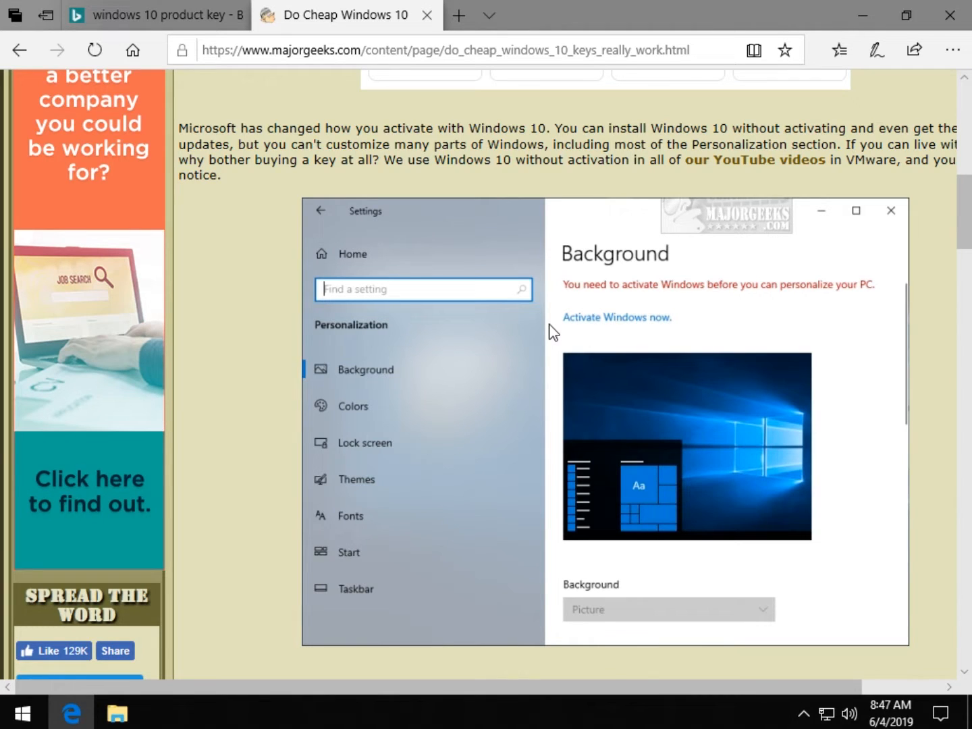
{"action": "mouse_move", "coordinate": [574, 295]}
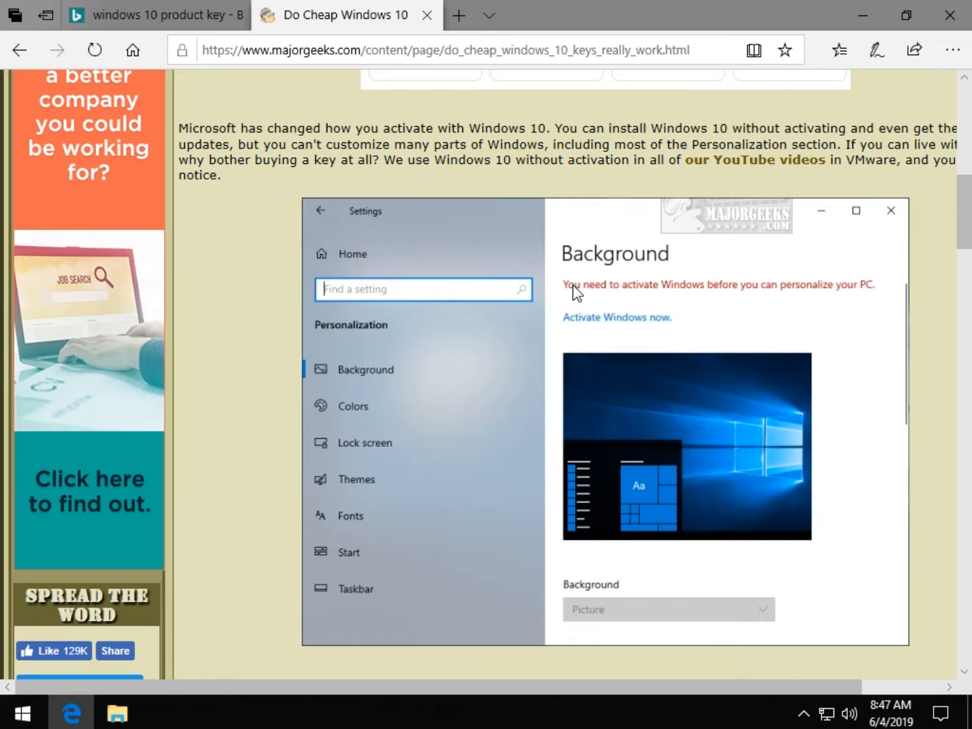
{"action": "mouse_move", "coordinate": [621, 257]}
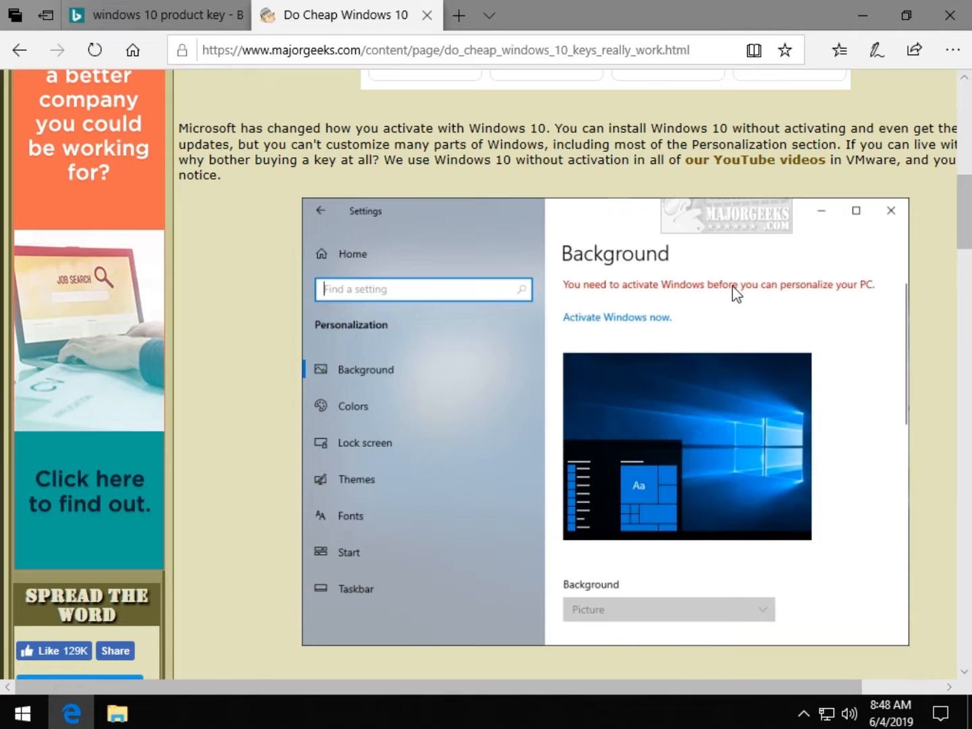
{"action": "mouse_move", "coordinate": [729, 335]}
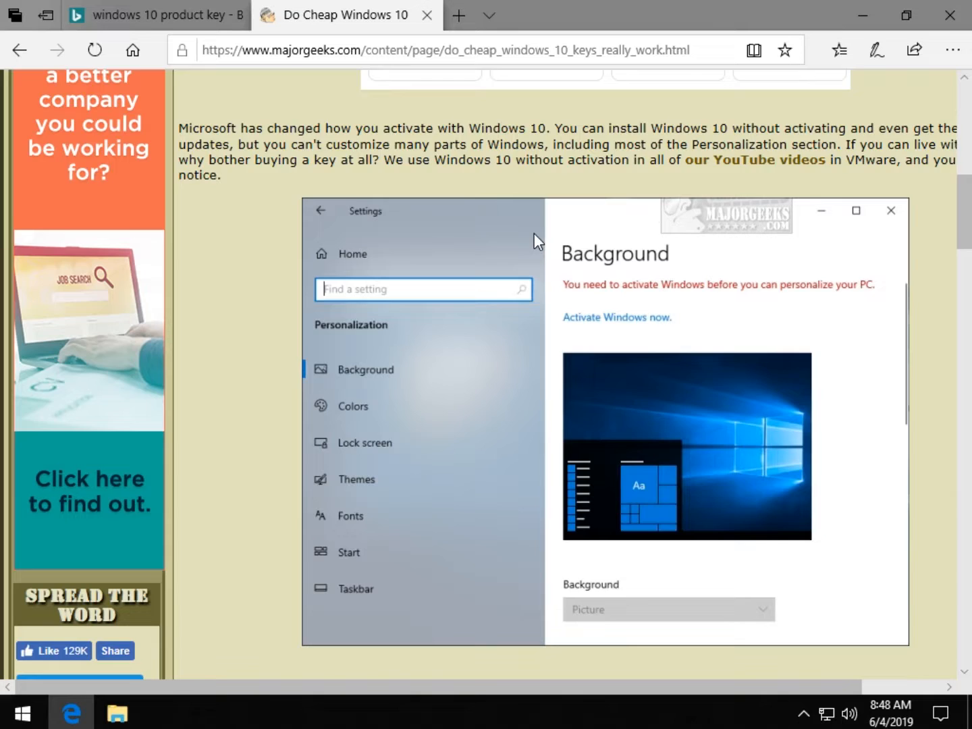
{"action": "scroll", "scroll_direction": "down", "scroll_amount": 3}
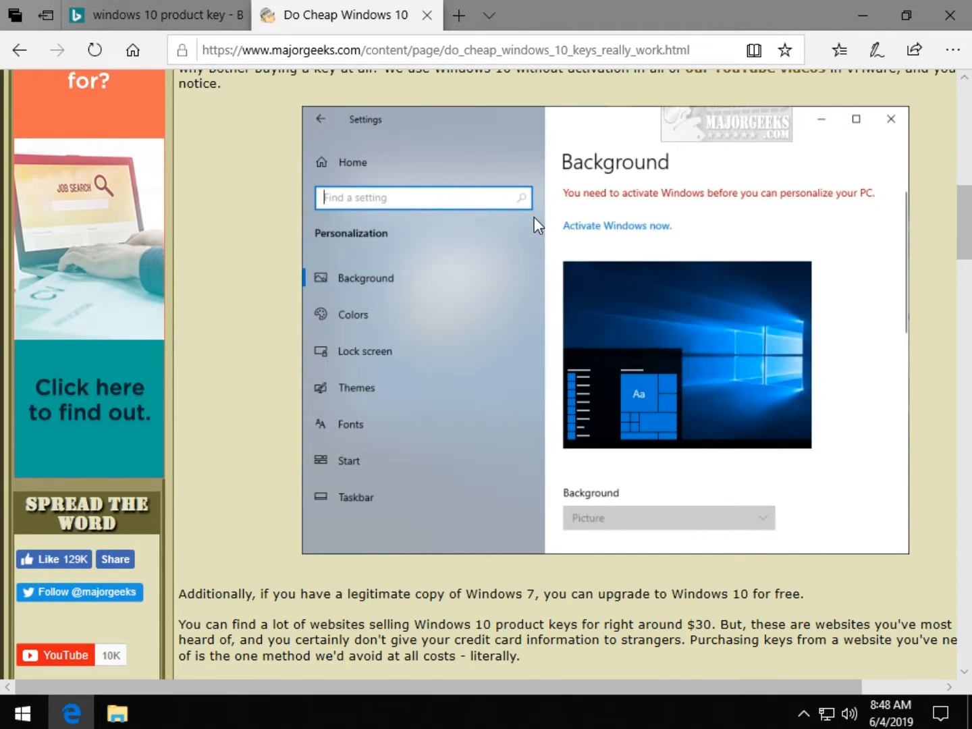
{"action": "scroll", "scroll_direction": "down", "scroll_amount": 3}
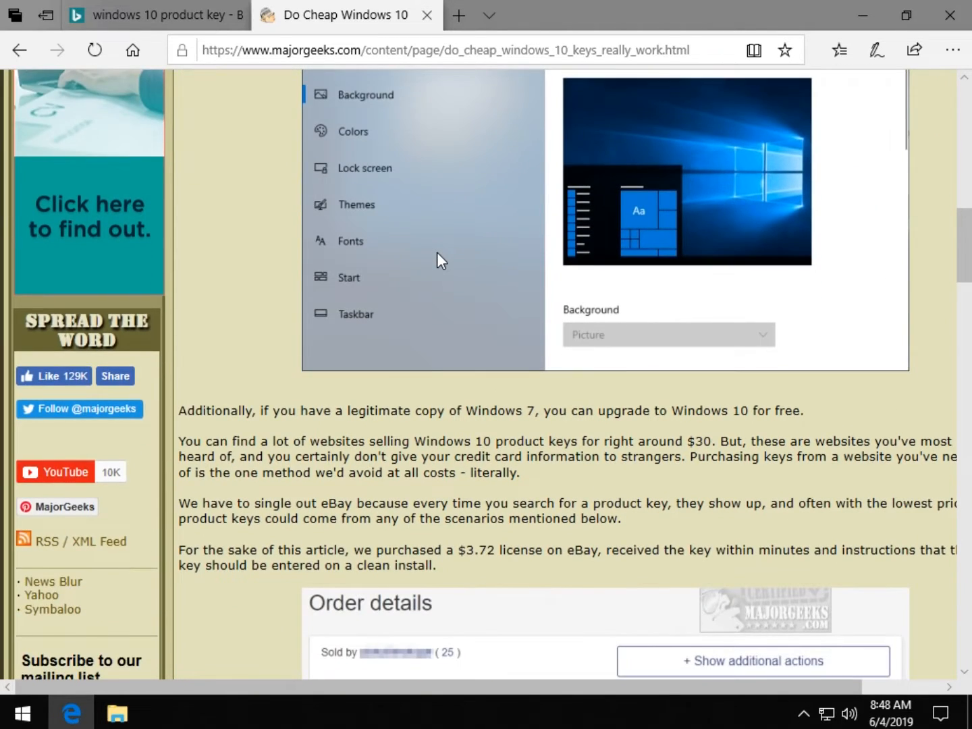
{"action": "scroll", "scroll_direction": "down", "scroll_amount": 3}
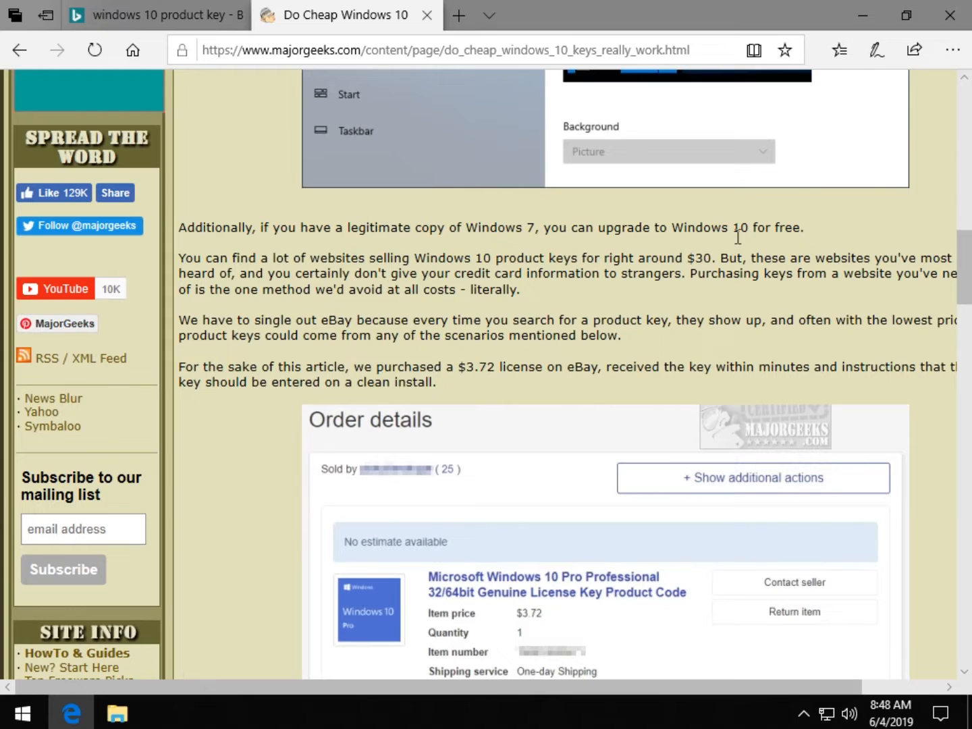
{"action": "scroll", "scroll_direction": "down", "scroll_amount": 3}
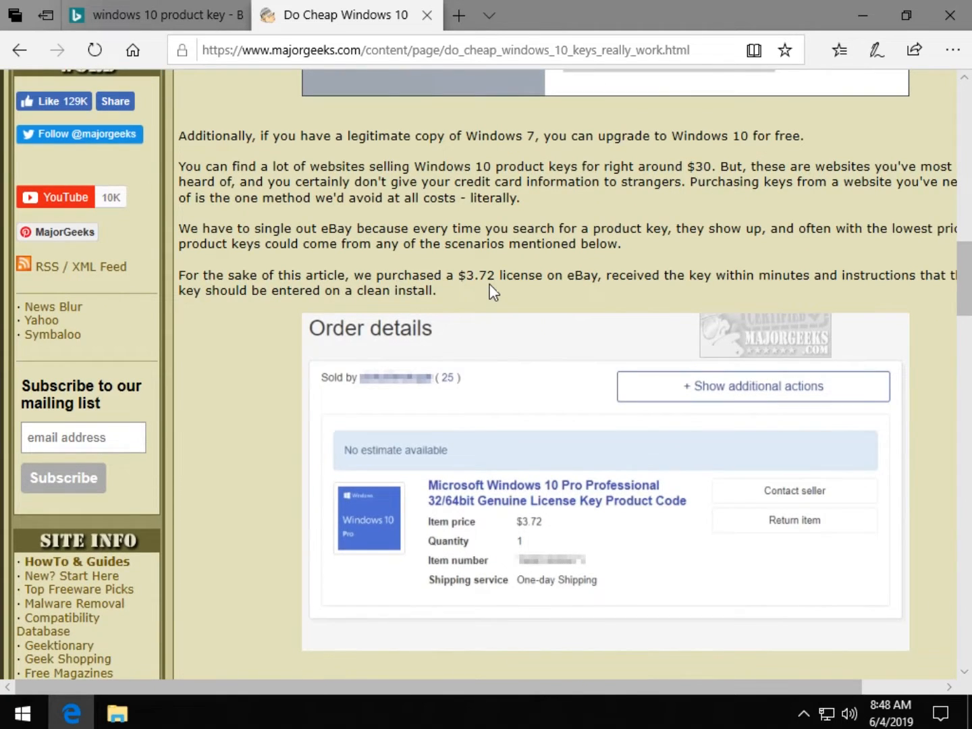
{"action": "mouse_move", "coordinate": [459, 272]}
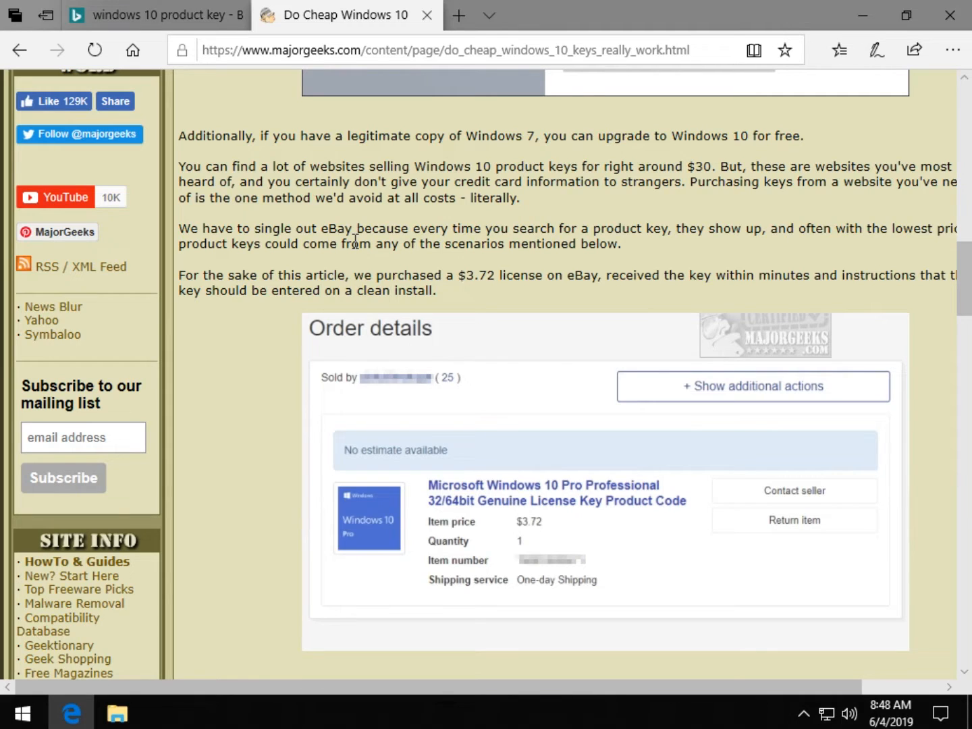
{"action": "mouse_move", "coordinate": [273, 56]}
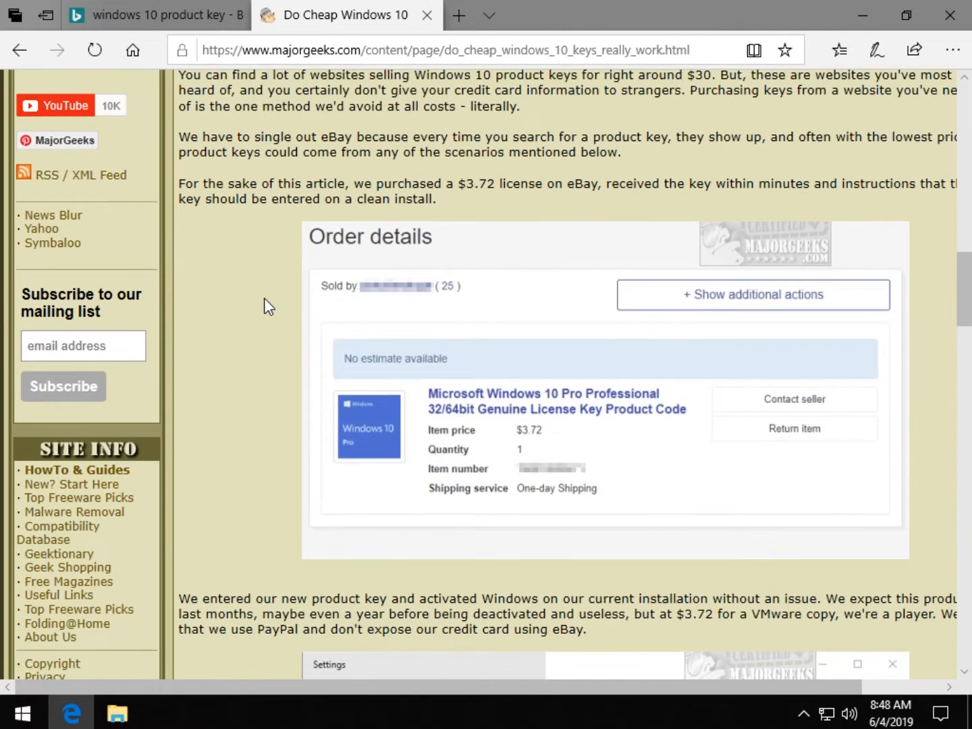
Read the license-type guide down to its Retail, OEM and Volume explanations
{"action": "scroll", "scroll_direction": "down", "scroll_amount": 3}
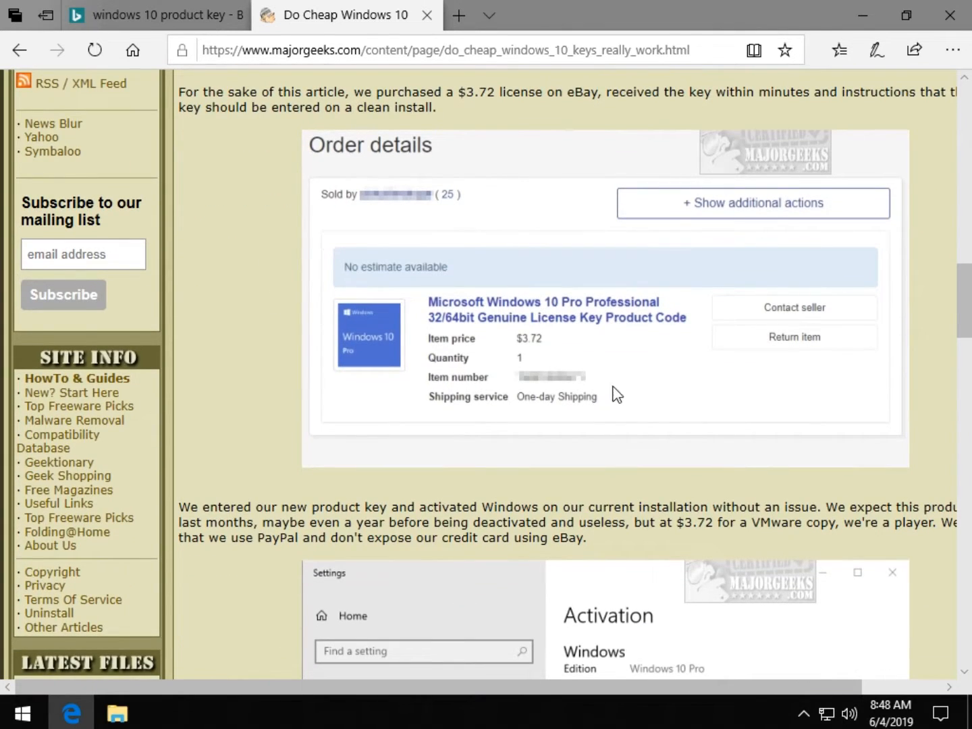
{"action": "mouse_move", "coordinate": [451, 208]}
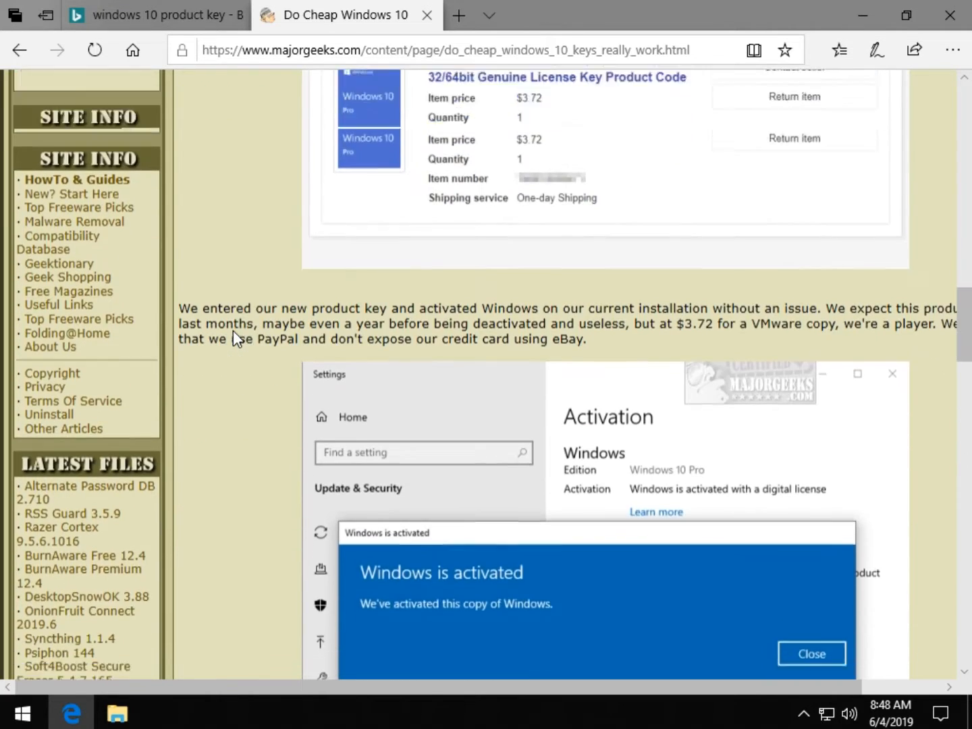
{"action": "scroll", "scroll_direction": "down", "scroll_amount": 3}
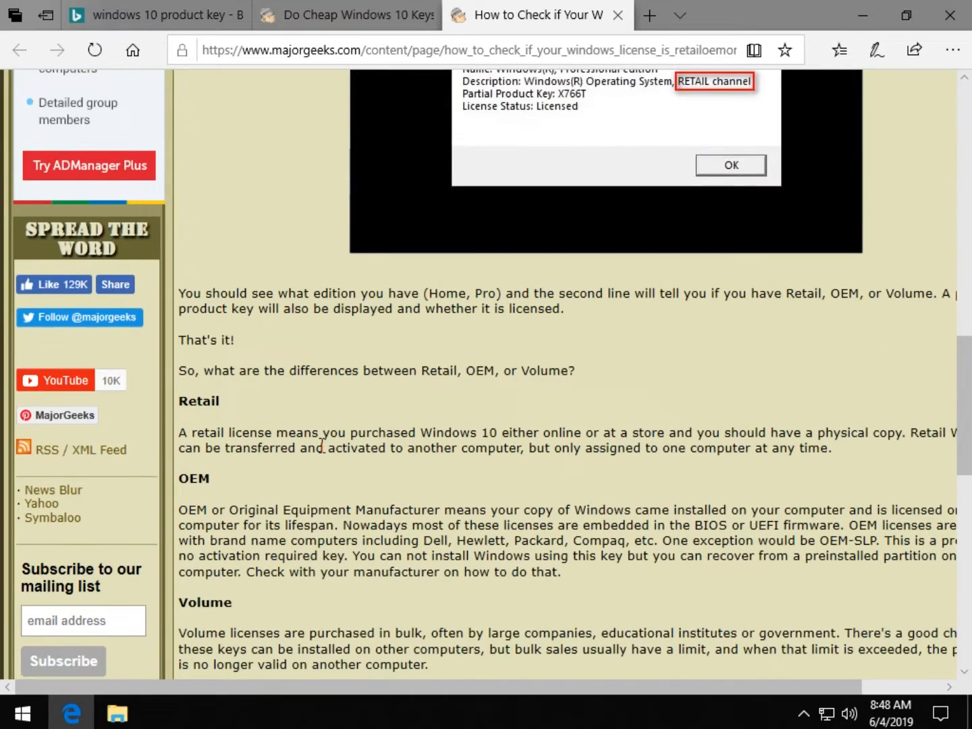
{"action": "scroll", "scroll_direction": "down", "scroll_amount": 3}
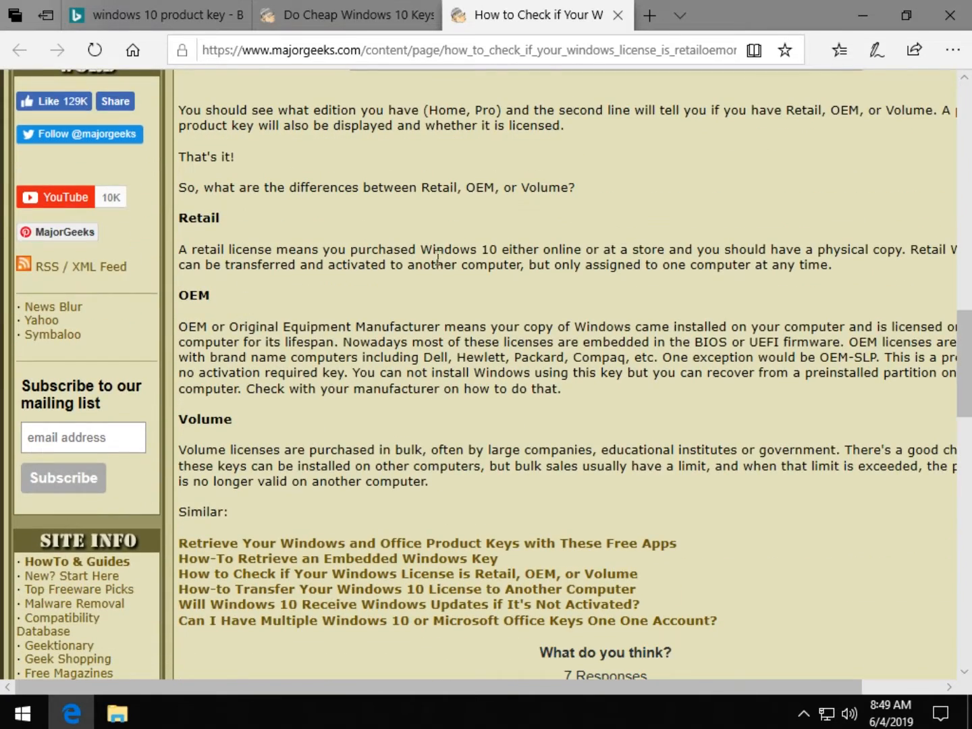
{"action": "mouse_move", "coordinate": [528, 318]}
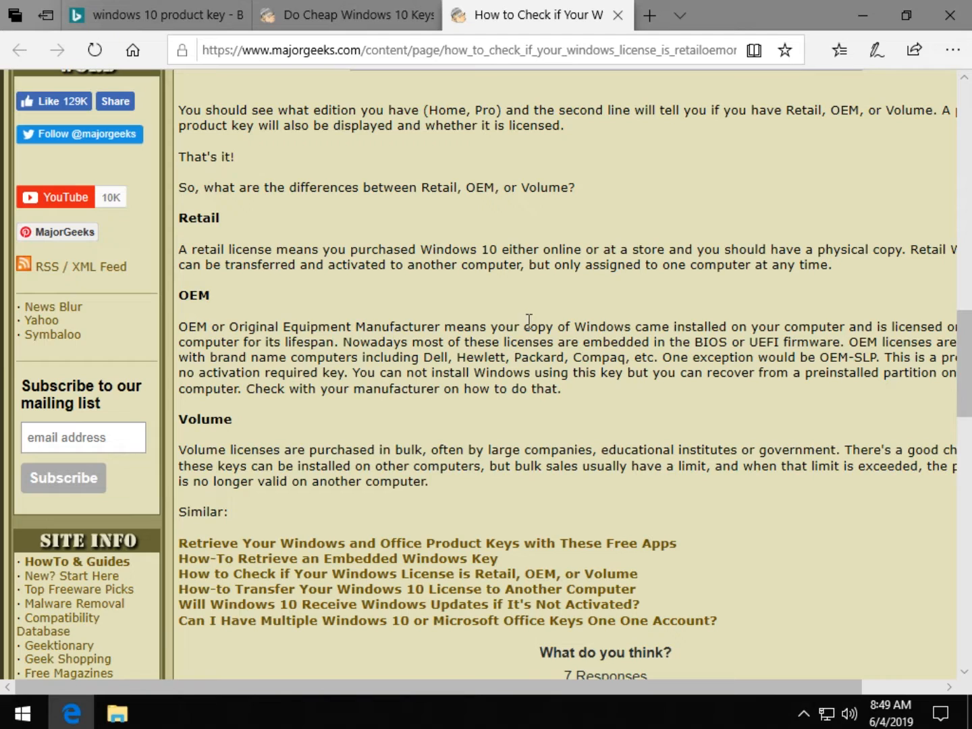
{"action": "mouse_move", "coordinate": [384, 466]}
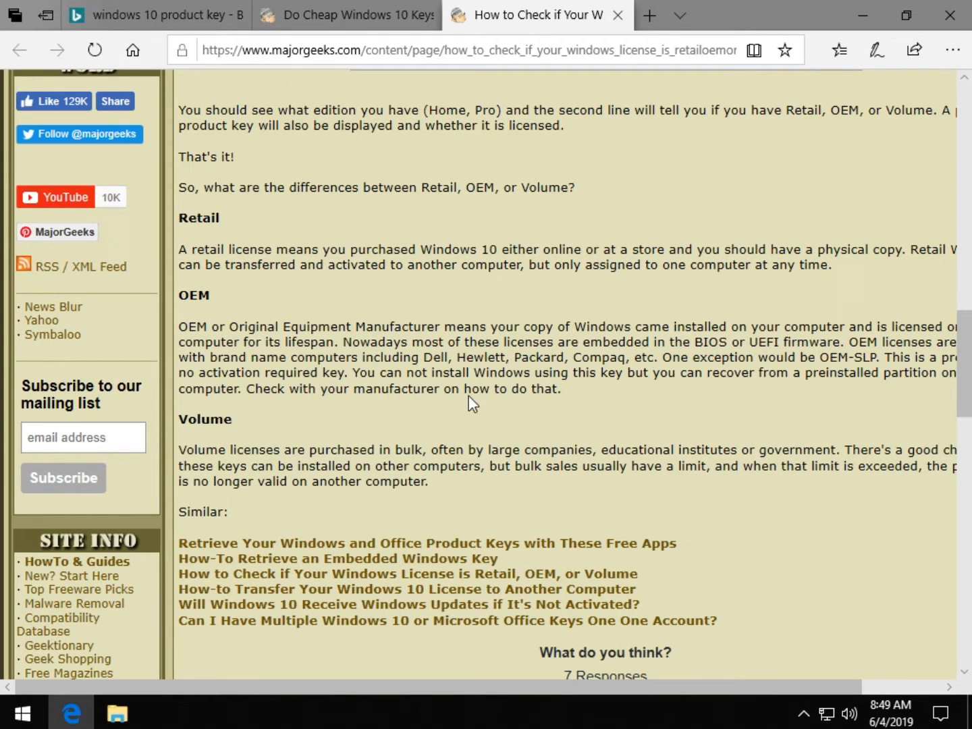
Close the license-type tab and read the Volume, Education, other-country and Expired key sections
{"action": "left_click", "coordinate": [617, 14]}
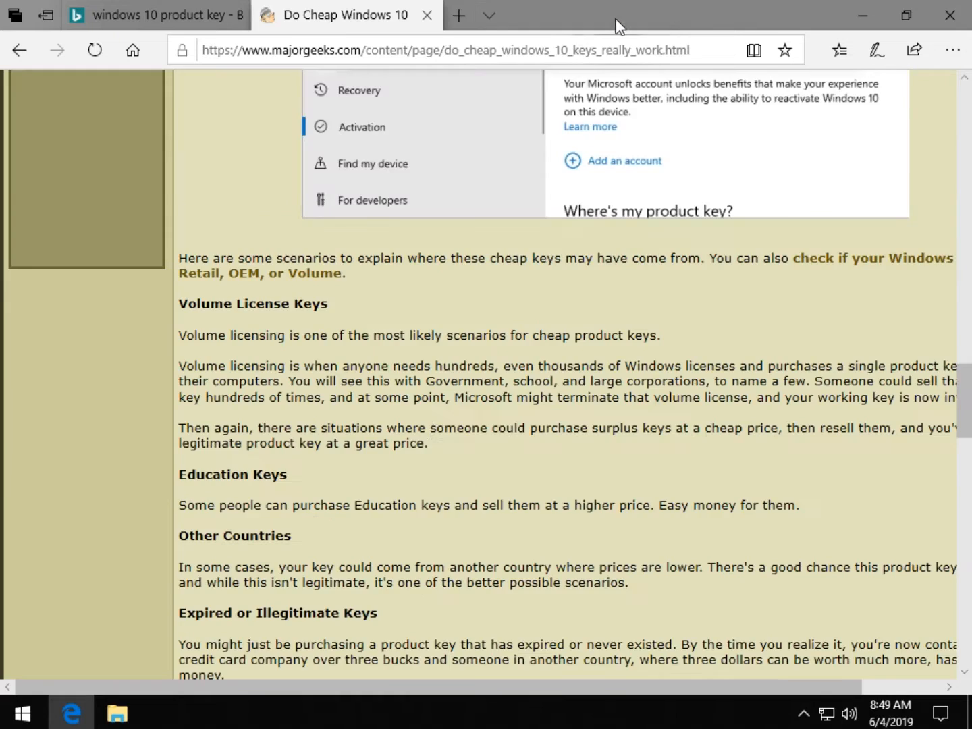
{"action": "scroll", "scroll_direction": "down", "scroll_amount": 3}
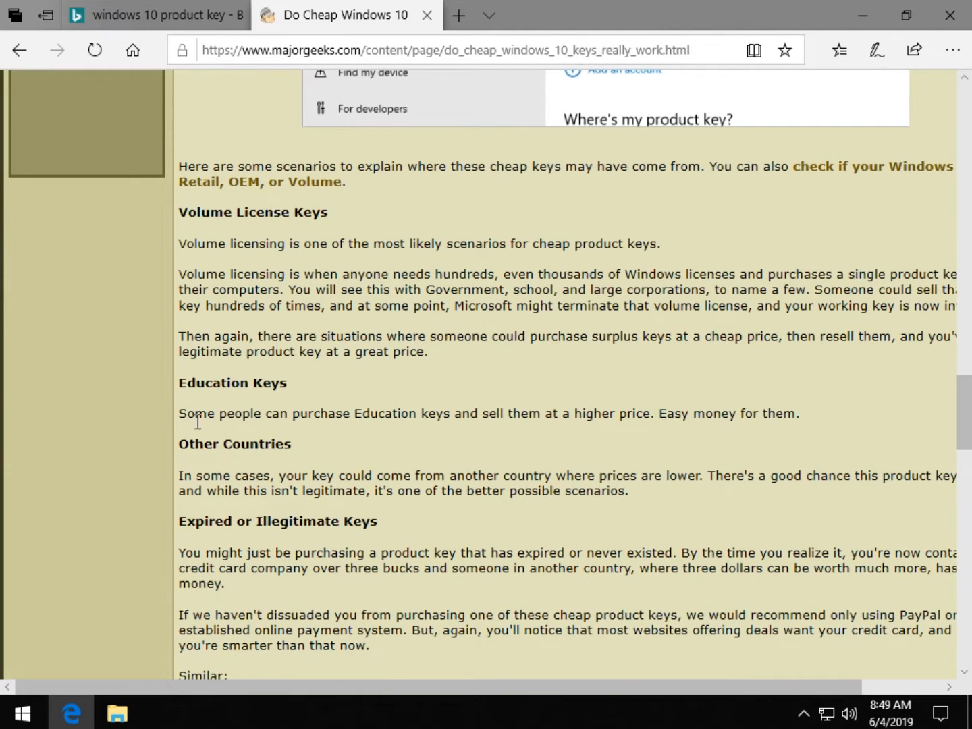
{"action": "mouse_move", "coordinate": [604, 416]}
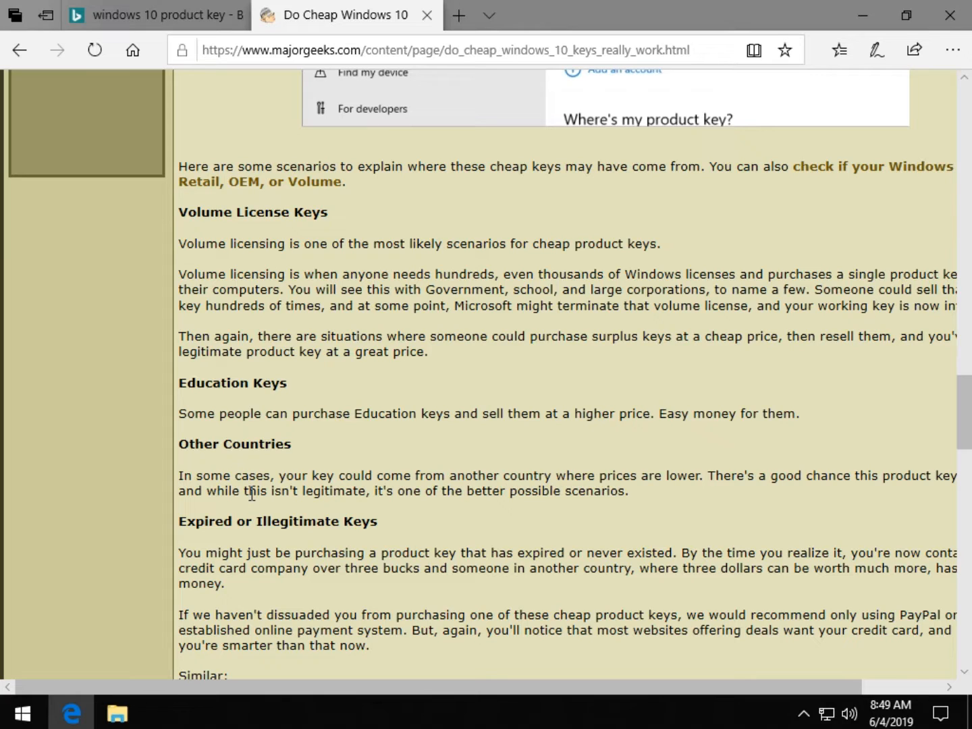
{"action": "mouse_move", "coordinate": [729, 470]}
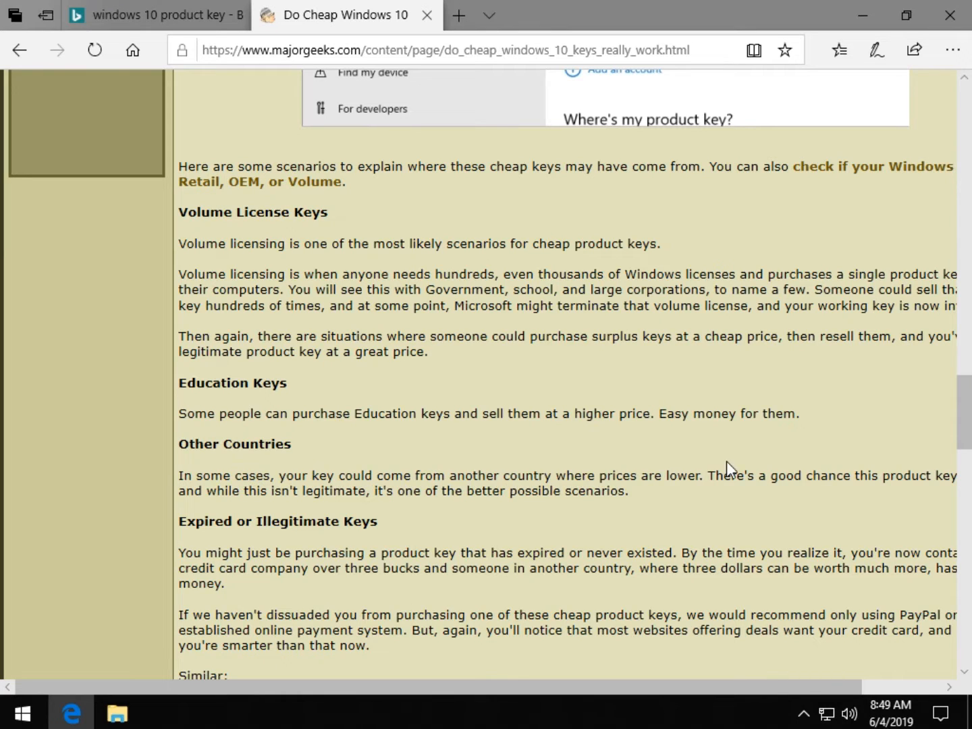
{"action": "mouse_move", "coordinate": [421, 489]}
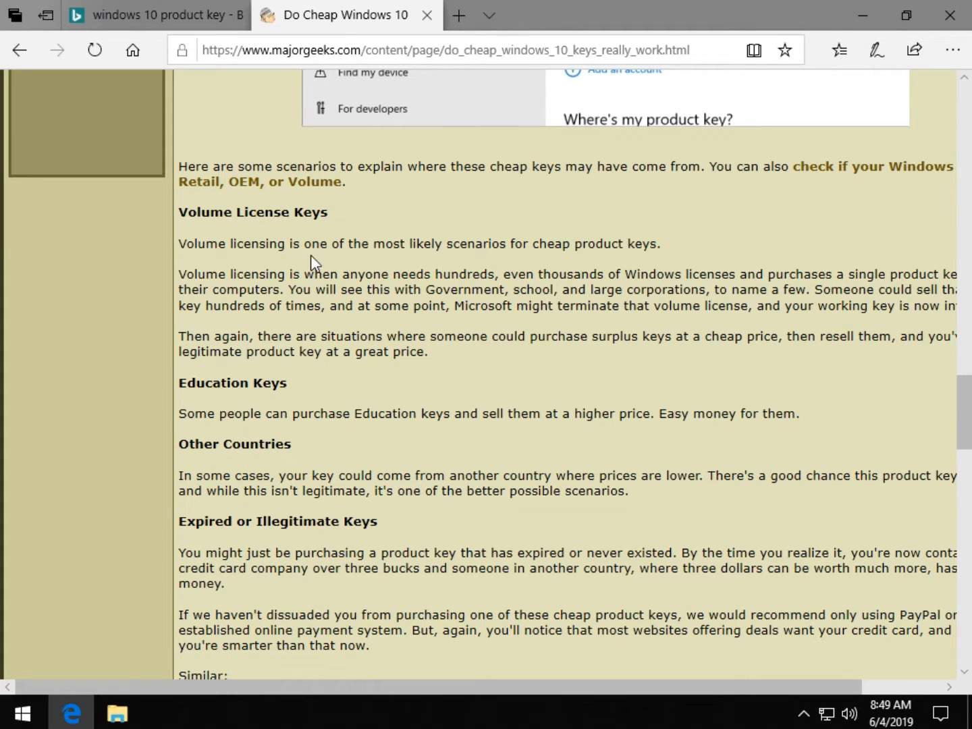
{"action": "mouse_move", "coordinate": [471, 304]}
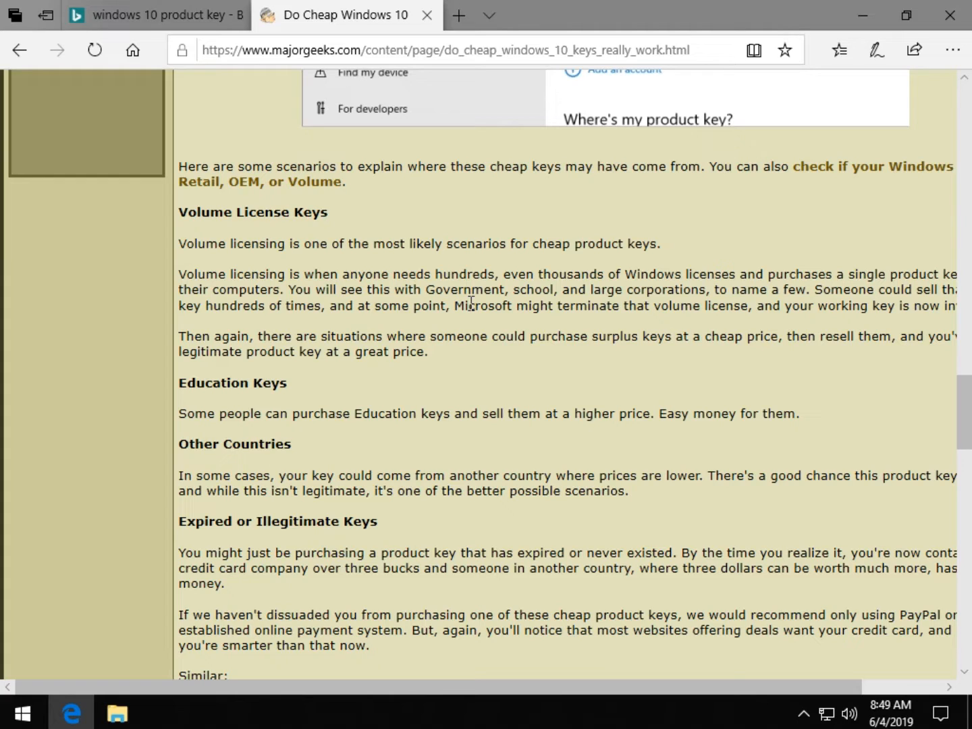
{"action": "mouse_move", "coordinate": [510, 301]}
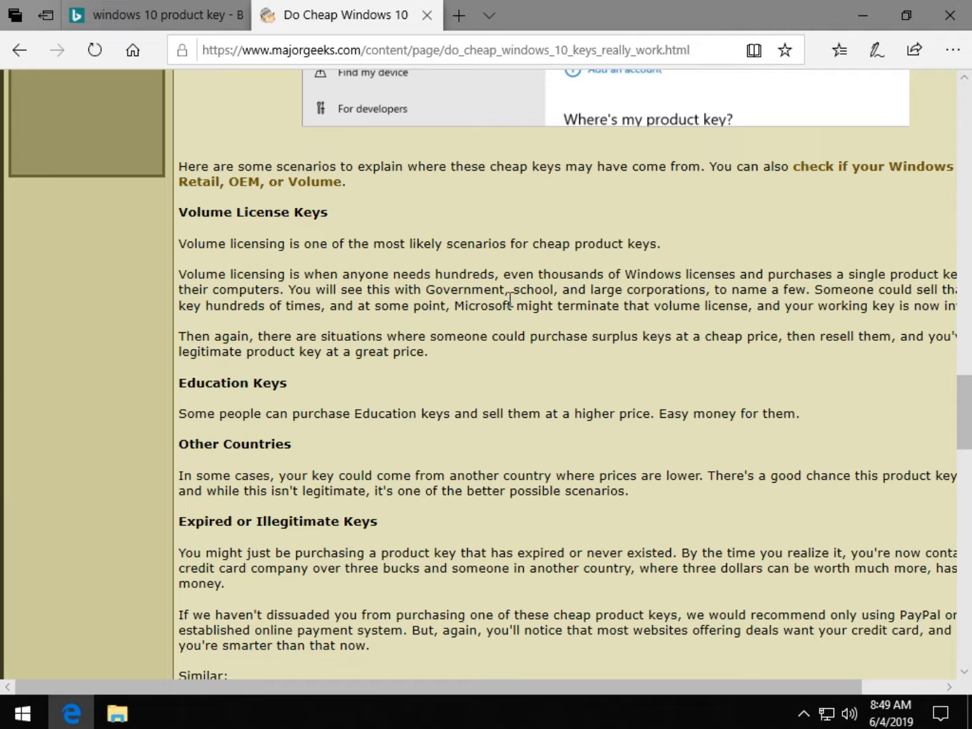
{"action": "mouse_move", "coordinate": [544, 370]}
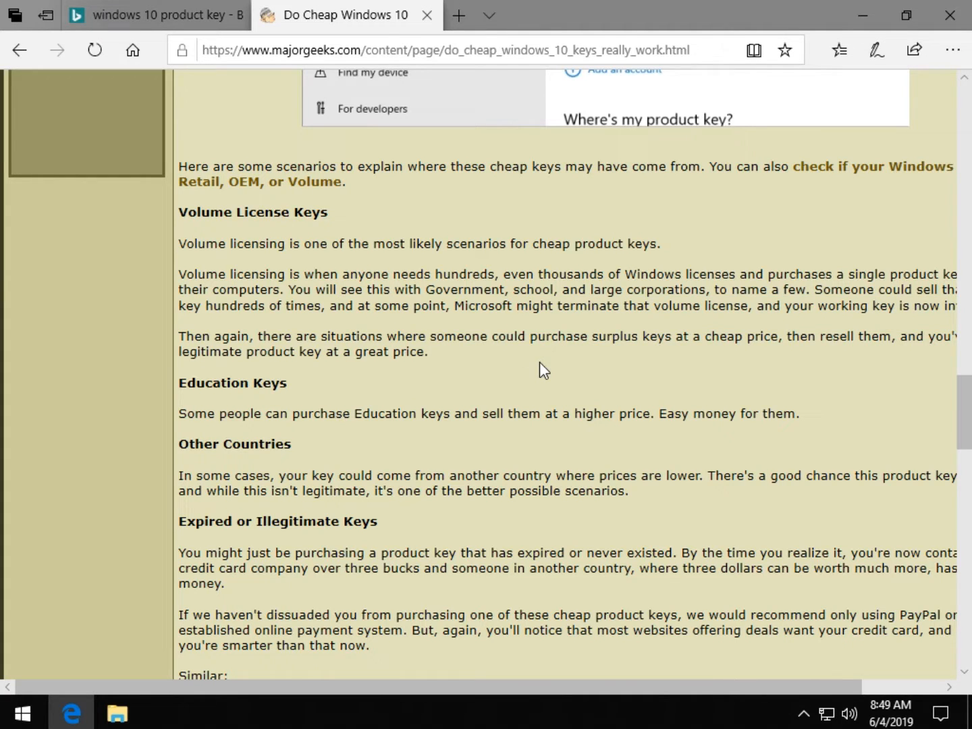
{"action": "scroll", "scroll_direction": "down", "scroll_amount": 3}
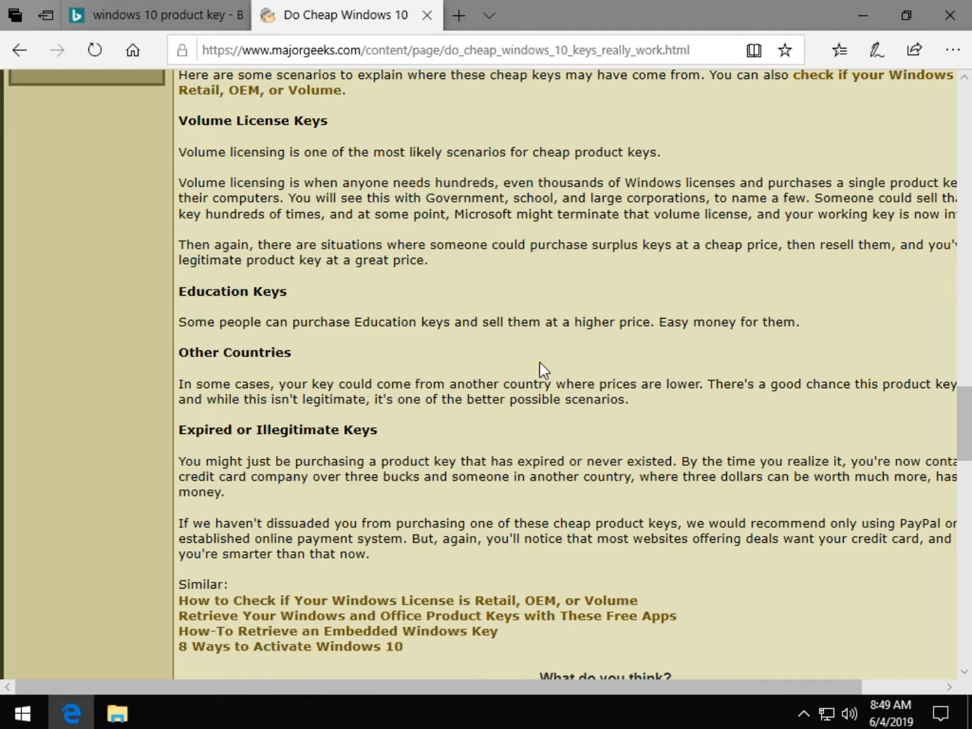
{"action": "mouse_move", "coordinate": [556, 460]}
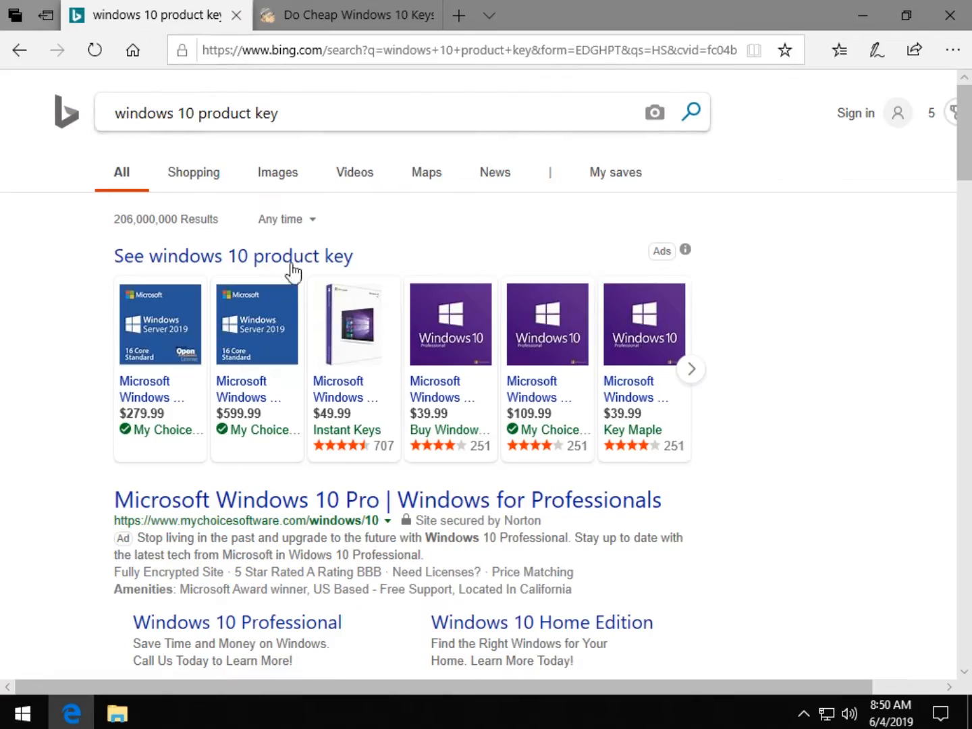
Look through Bing's key sites and videos, then advance the product ads carousel for more listings
{"action": "scroll", "scroll_direction": "down", "scroll_amount": 3}
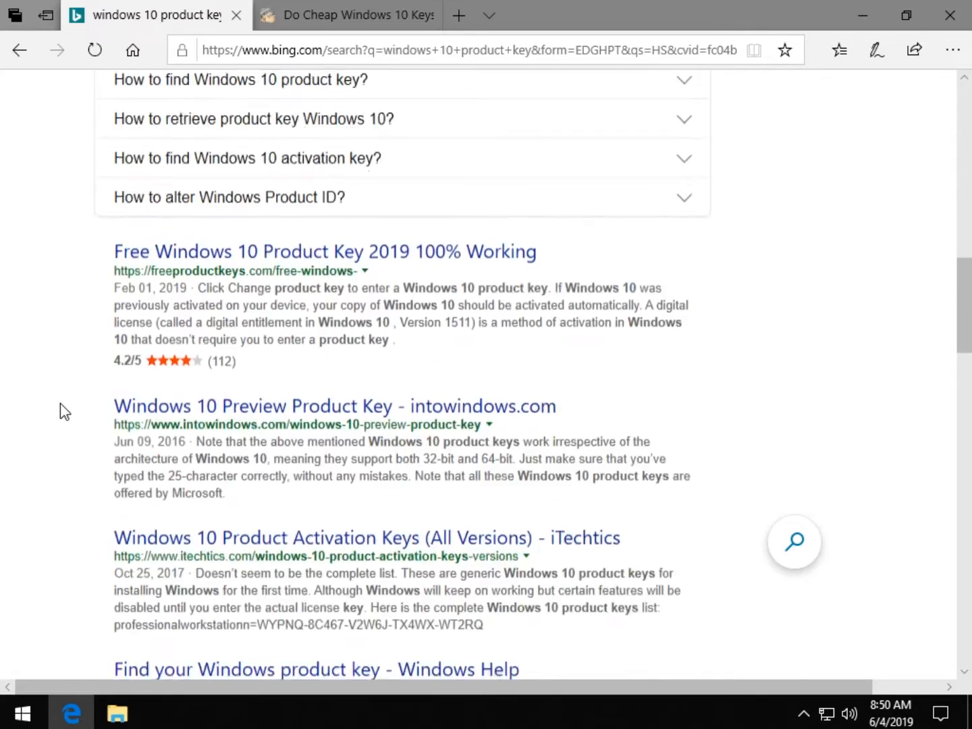
{"action": "scroll", "scroll_direction": "down", "scroll_amount": 3}
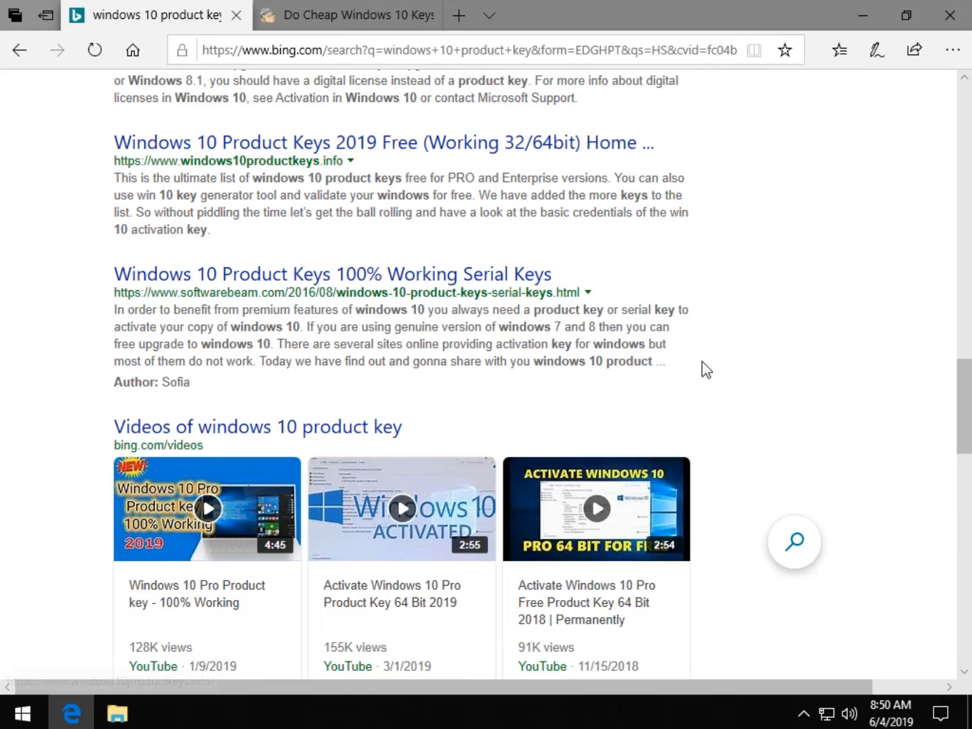
{"action": "scroll", "scroll_direction": "down", "scroll_amount": 3}
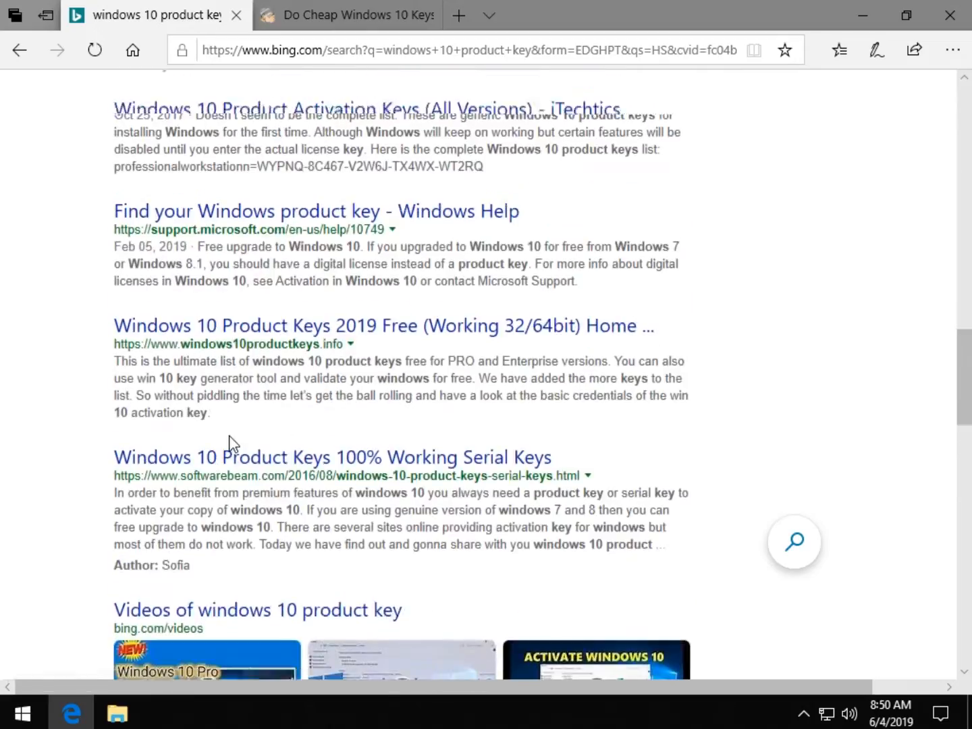
{"action": "scroll", "scroll_direction": "up", "scroll_amount": 3}
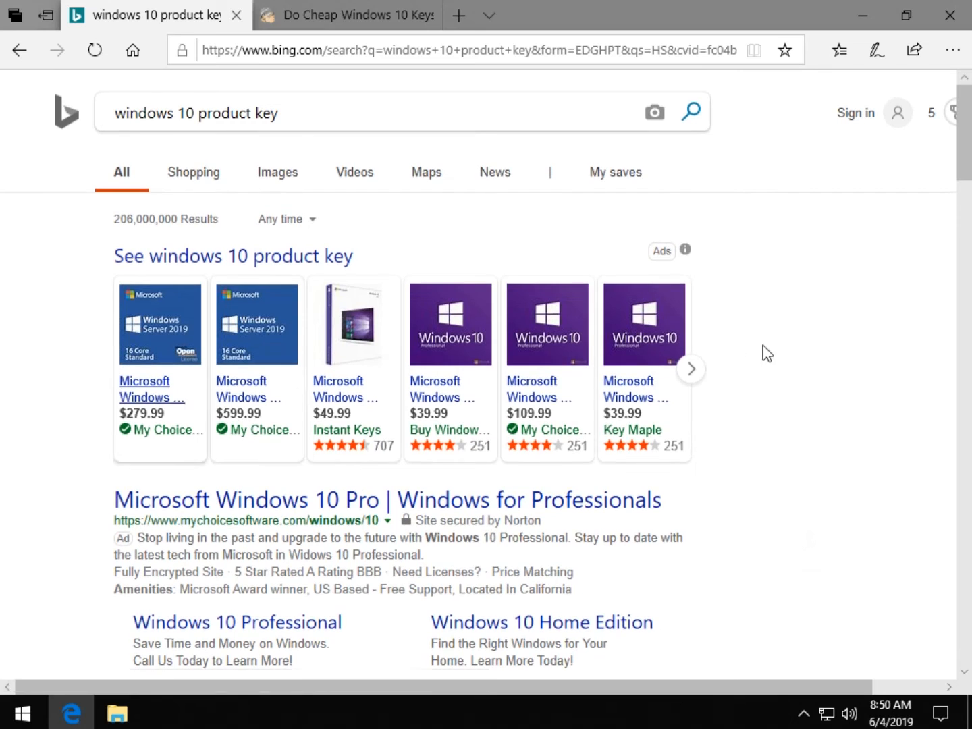
{"action": "left_click", "coordinate": [690, 368]}
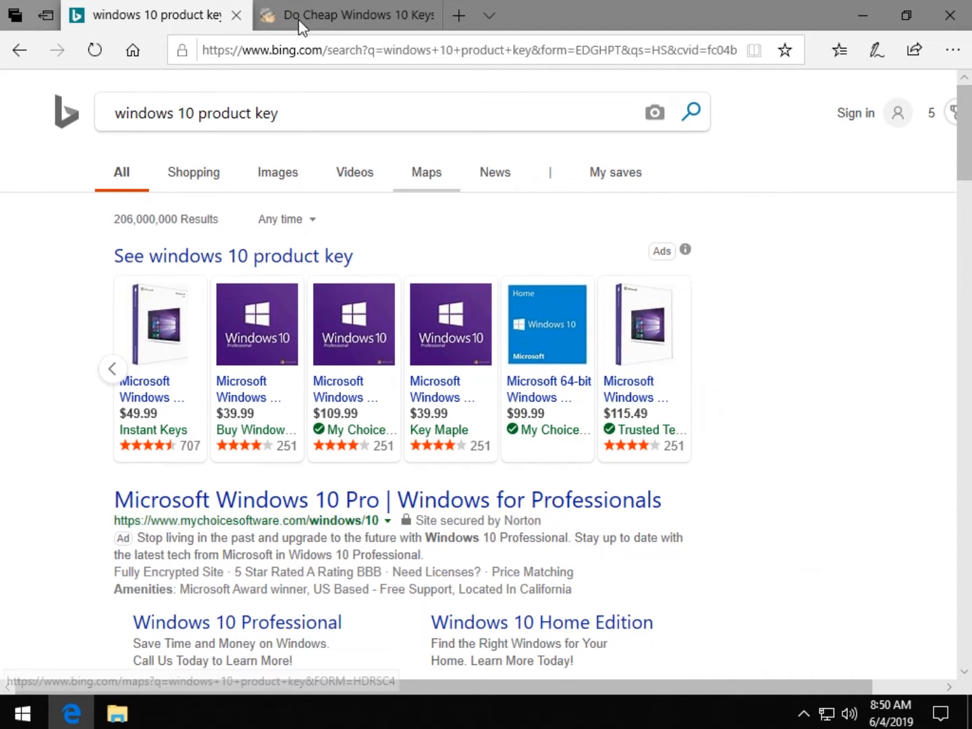
Show the article's $3.72 eBay order and the successful Windows activation with a digital license
{"action": "left_click", "coordinate": [346, 15]}
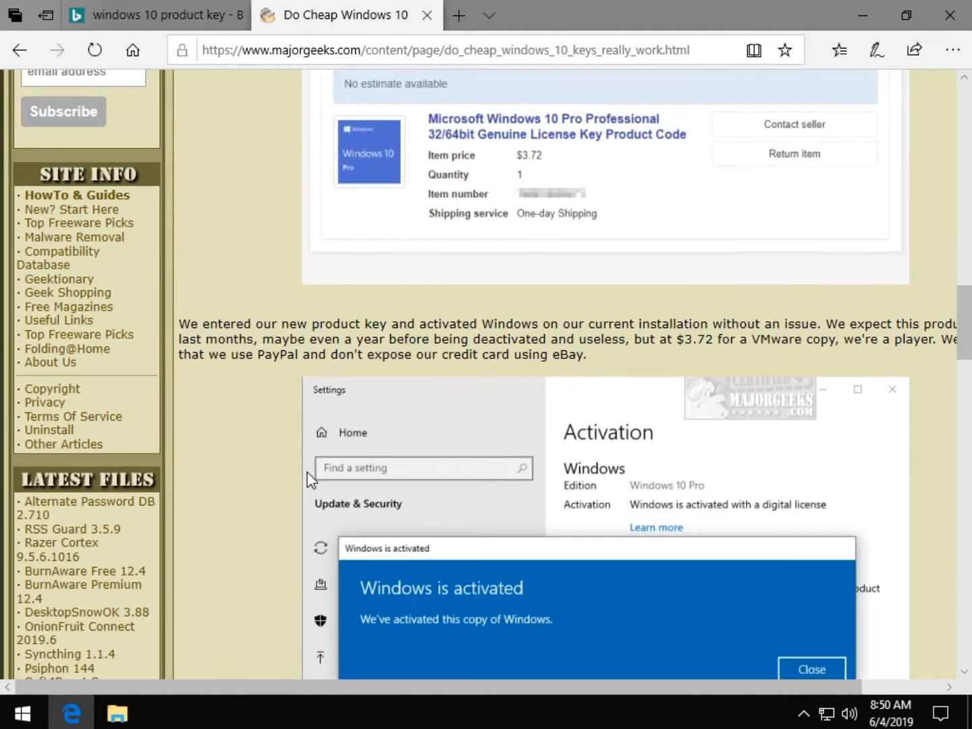
{"action": "left_click_drag", "start_coordinate": [679, 339], "coordinate": [756, 339]}
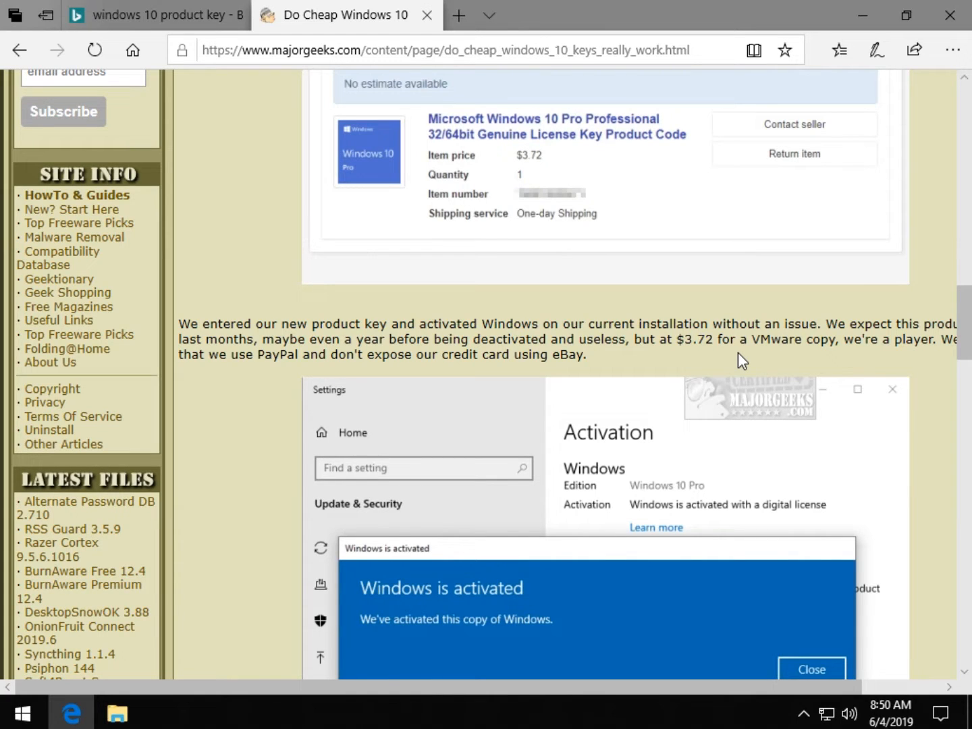
{"action": "mouse_move", "coordinate": [447, 571]}
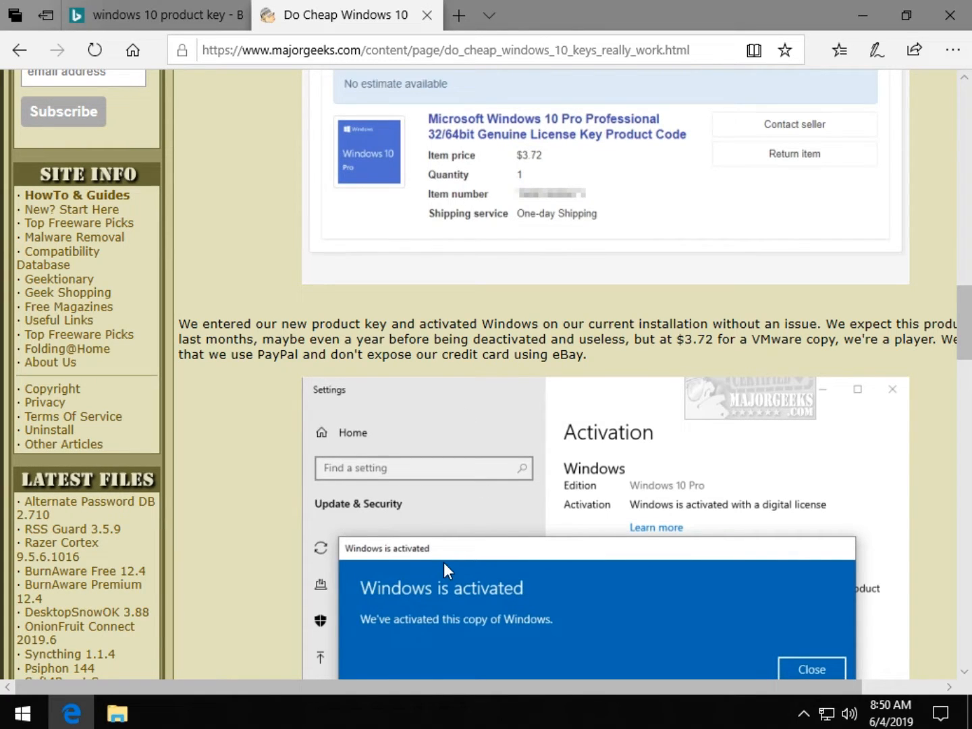
{"action": "scroll", "scroll_direction": "down", "scroll_amount": 3}
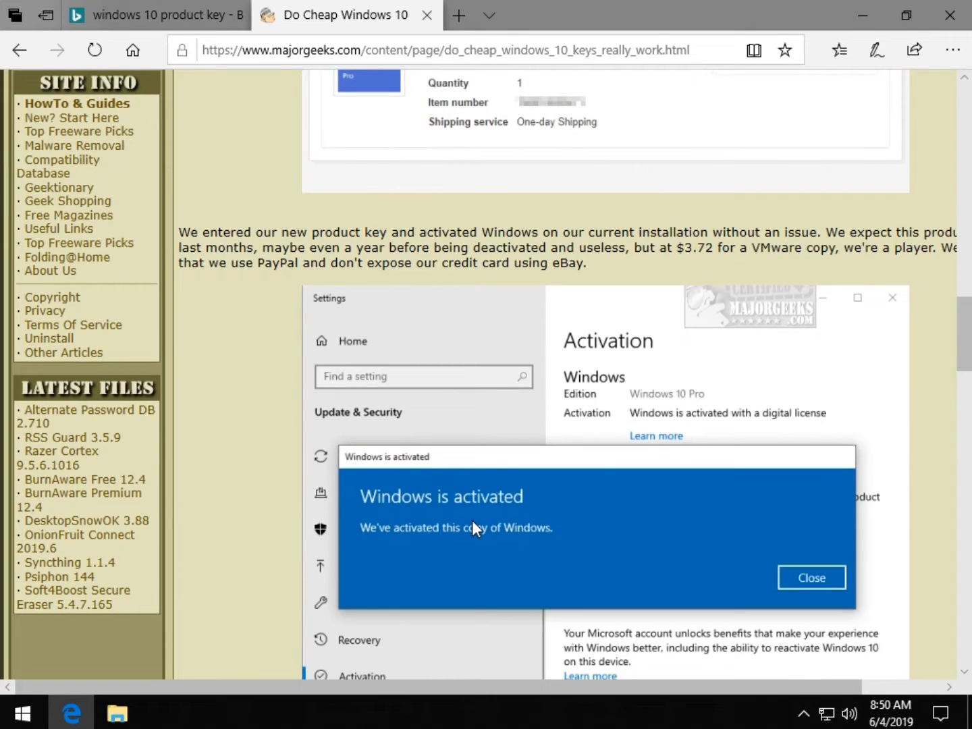
{"action": "mouse_move", "coordinate": [690, 255]}
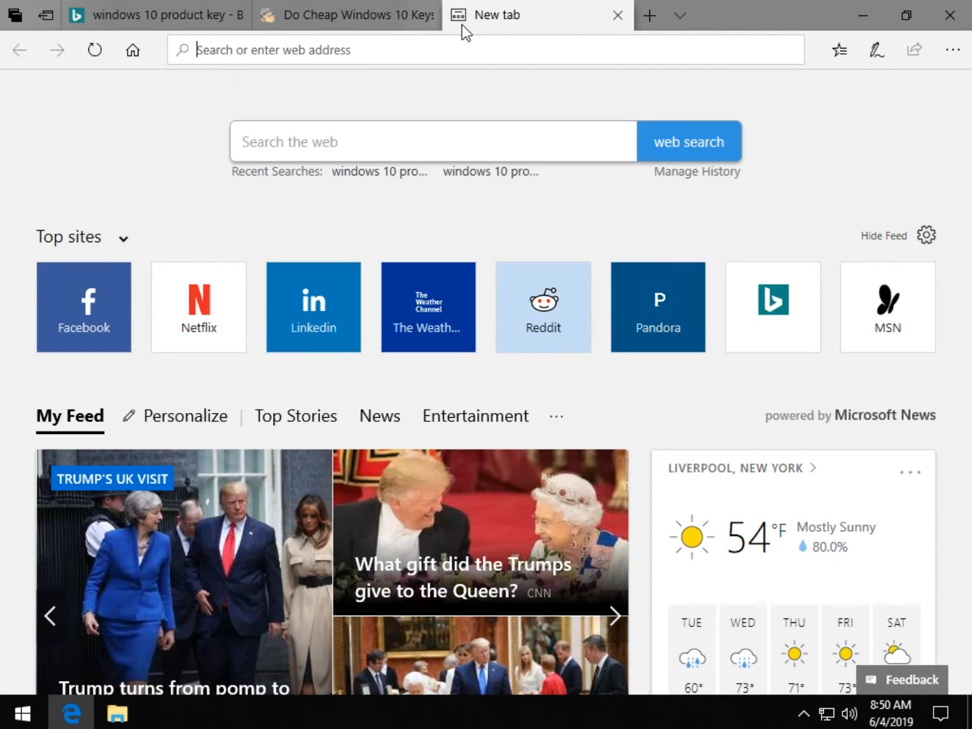
Search Bing in a new tab for 'windows 10 keys ebay' and look over the results
{"action": "type", "text": "Windows 10 product key"}
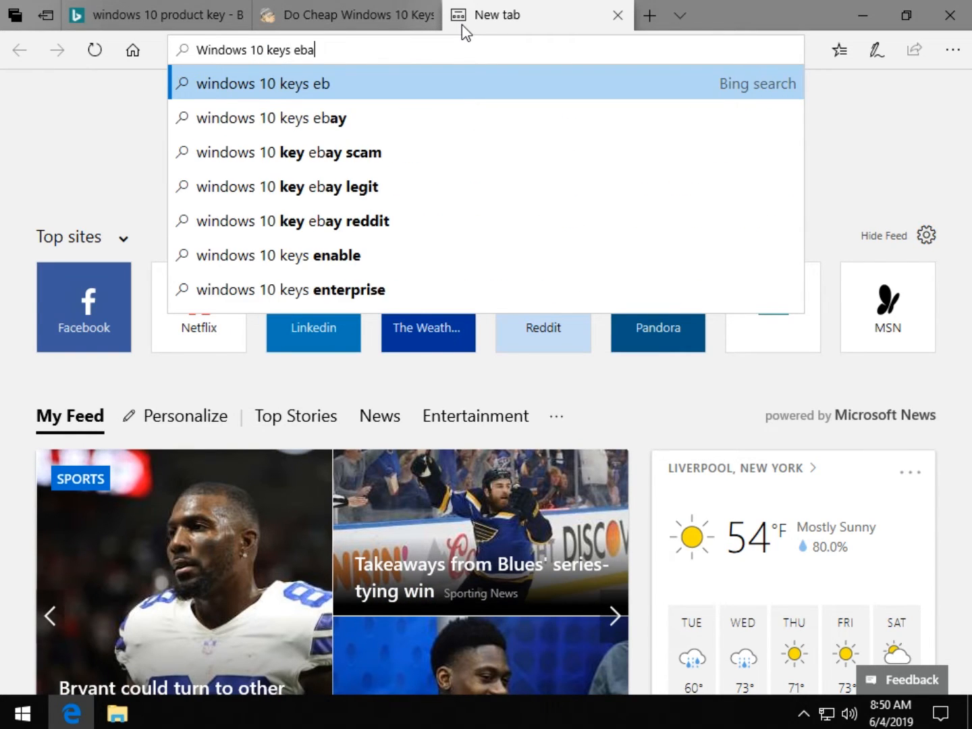
{"action": "left_click", "coordinate": [270, 118]}
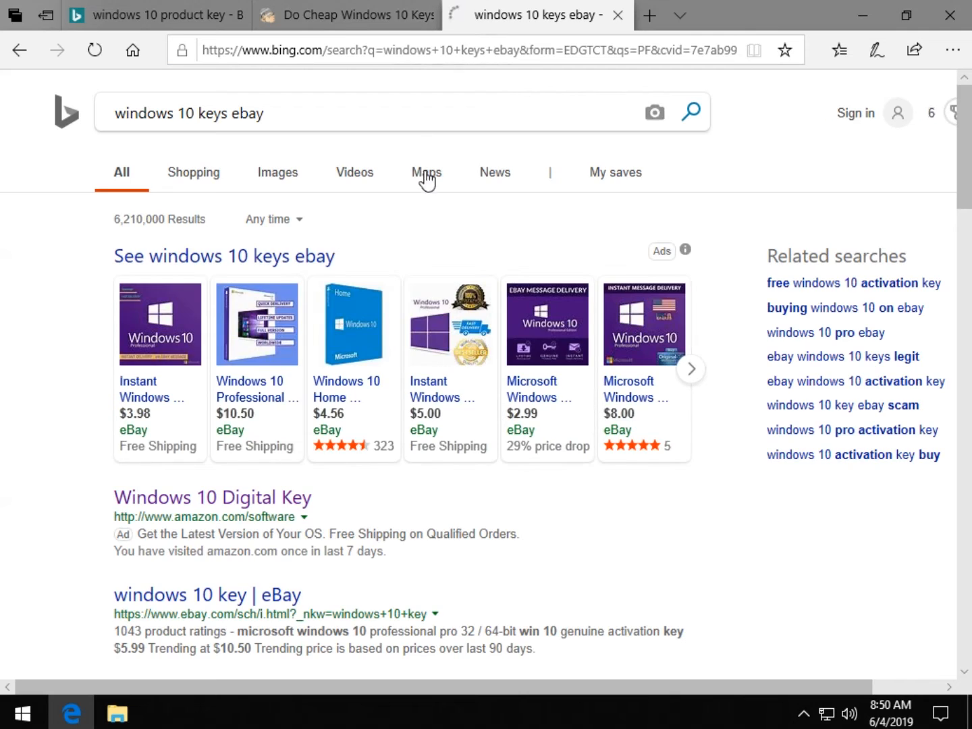
{"action": "scroll", "scroll_direction": "down", "scroll_amount": 3}
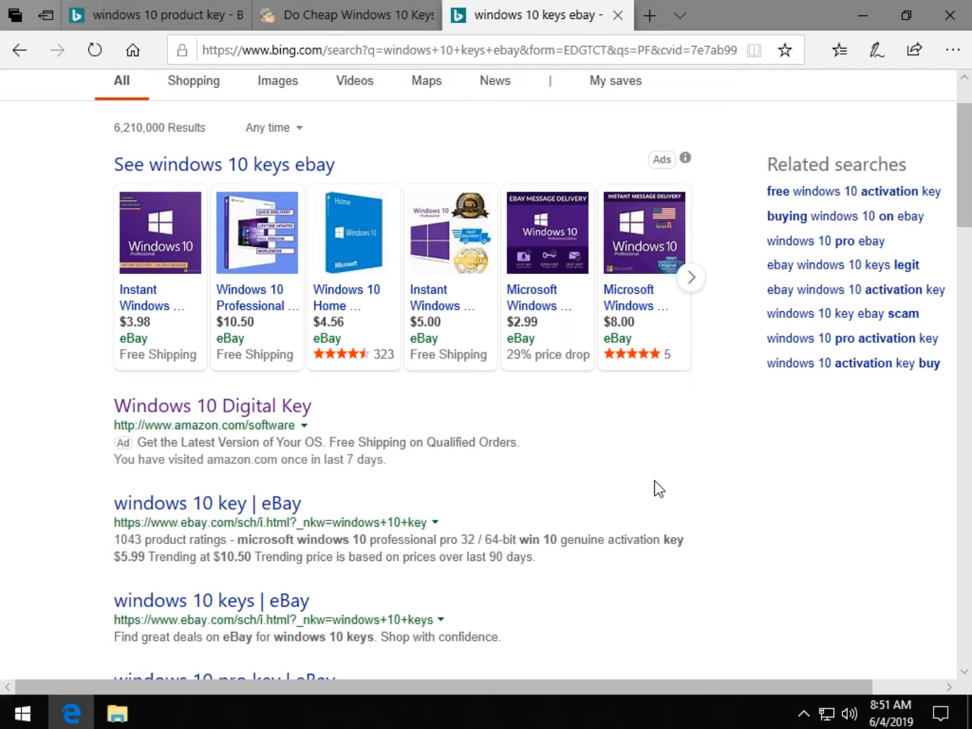
{"action": "scroll", "scroll_direction": "down", "scroll_amount": 3}
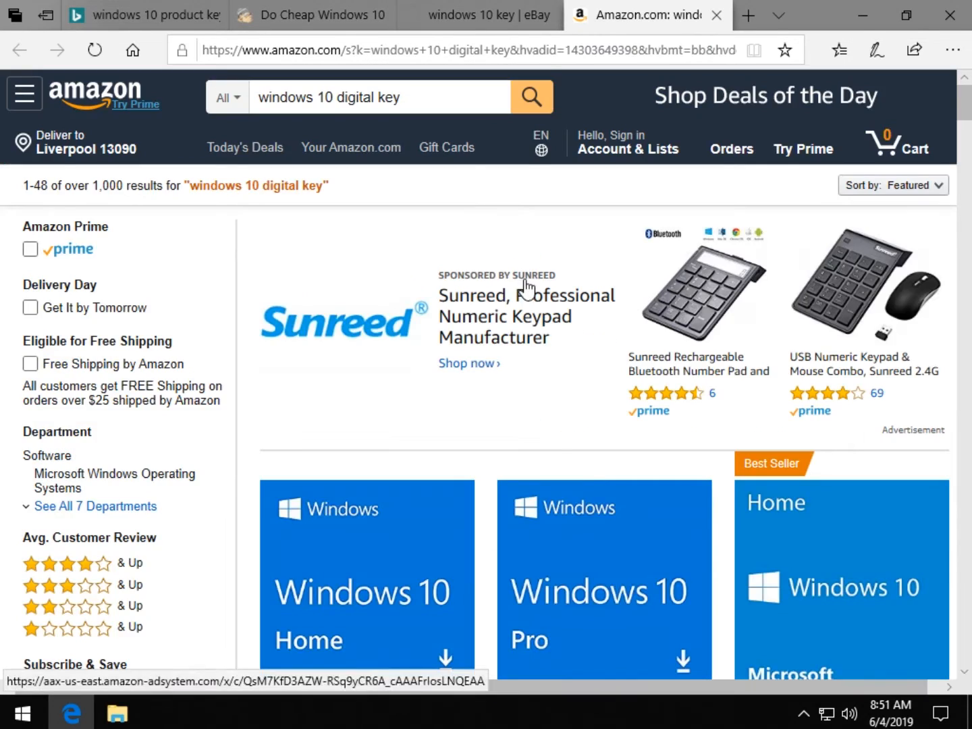
Review Amazon's 'windows 10 digital key' results down to Home OEM DVDs at $88 and $119.99
{"action": "scroll", "scroll_direction": "down", "scroll_amount": 3}
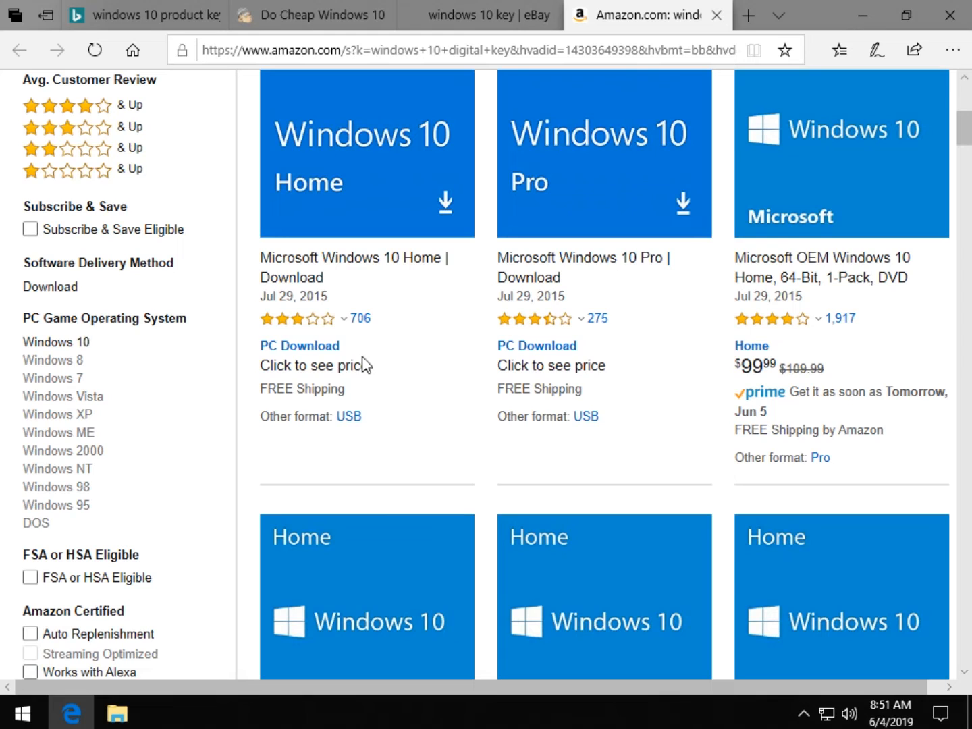
{"action": "mouse_move", "coordinate": [772, 319]}
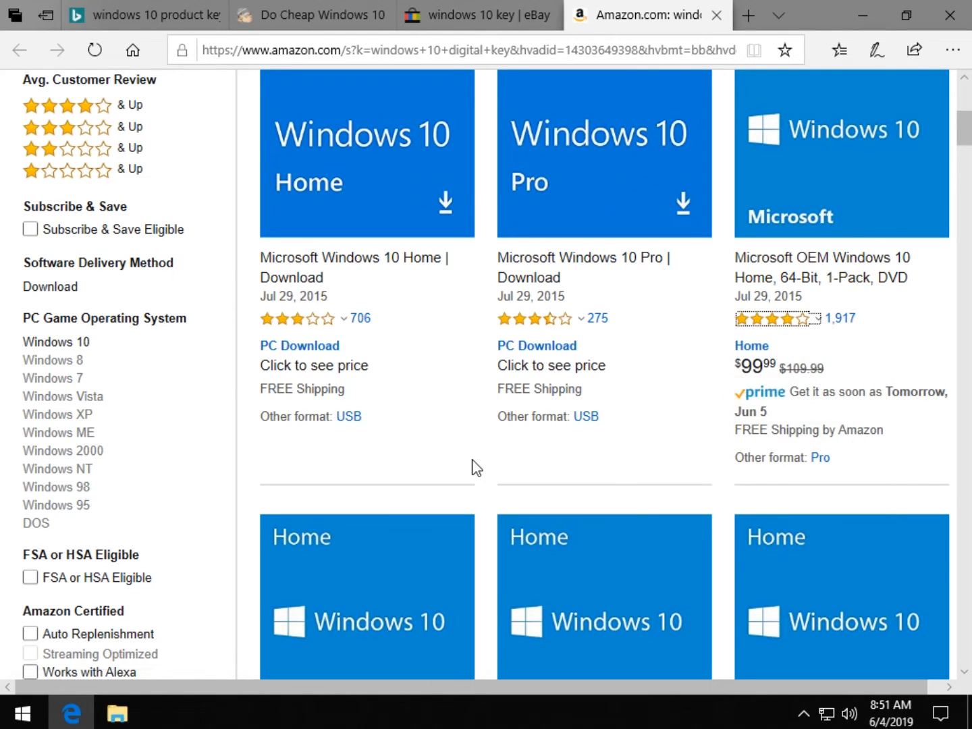
{"action": "mouse_move", "coordinate": [821, 267]}
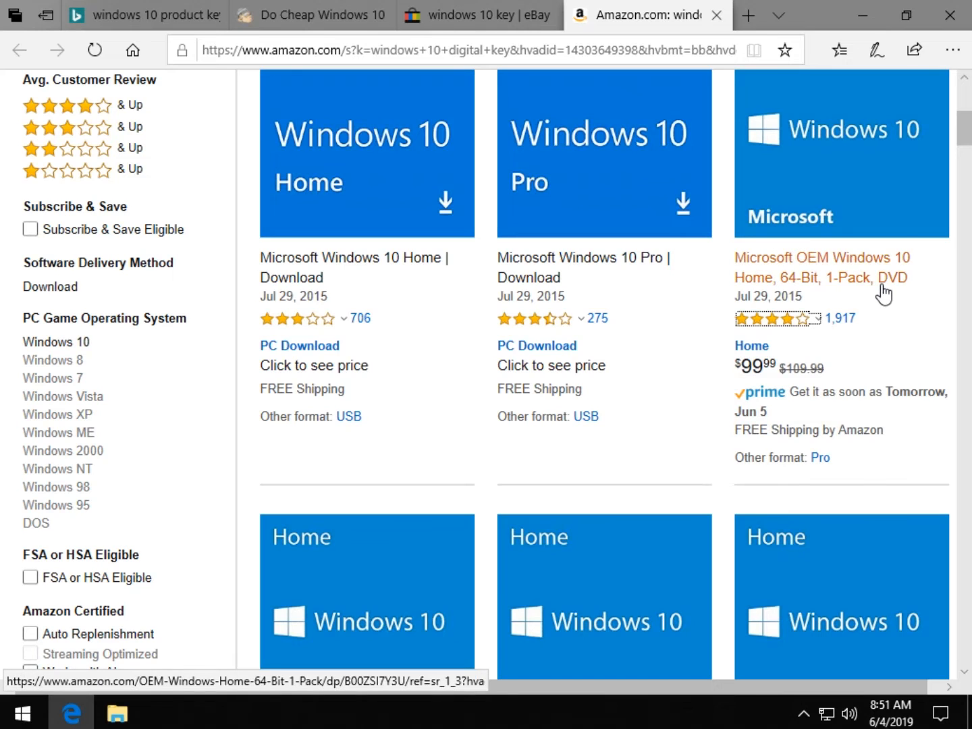
{"action": "scroll", "scroll_direction": "down", "scroll_amount": 3}
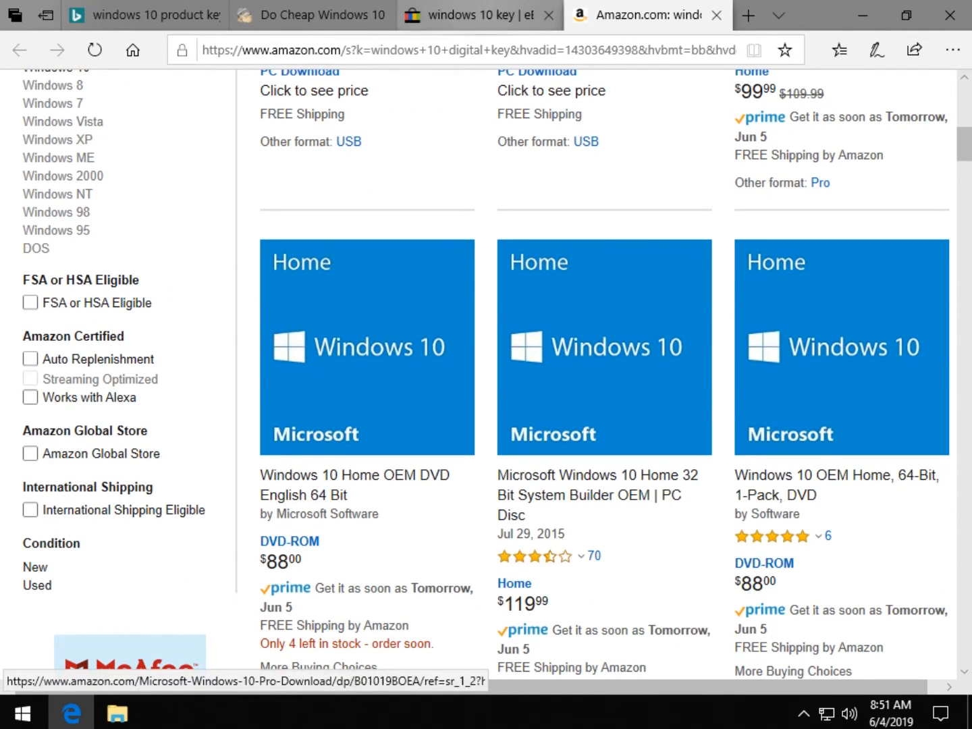
Review eBay's 621 'windows 10 key' results with listings at $4.80, $4.25 and $3.24
{"action": "left_click", "coordinate": [533, 15]}
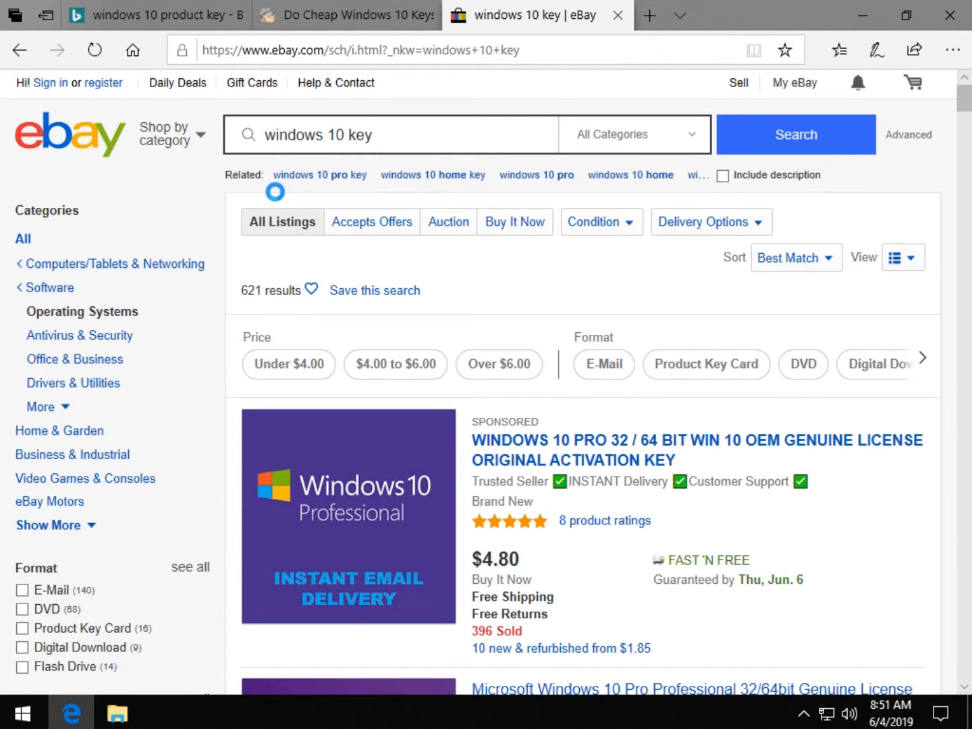
{"action": "scroll", "scroll_direction": "down", "scroll_amount": 3}
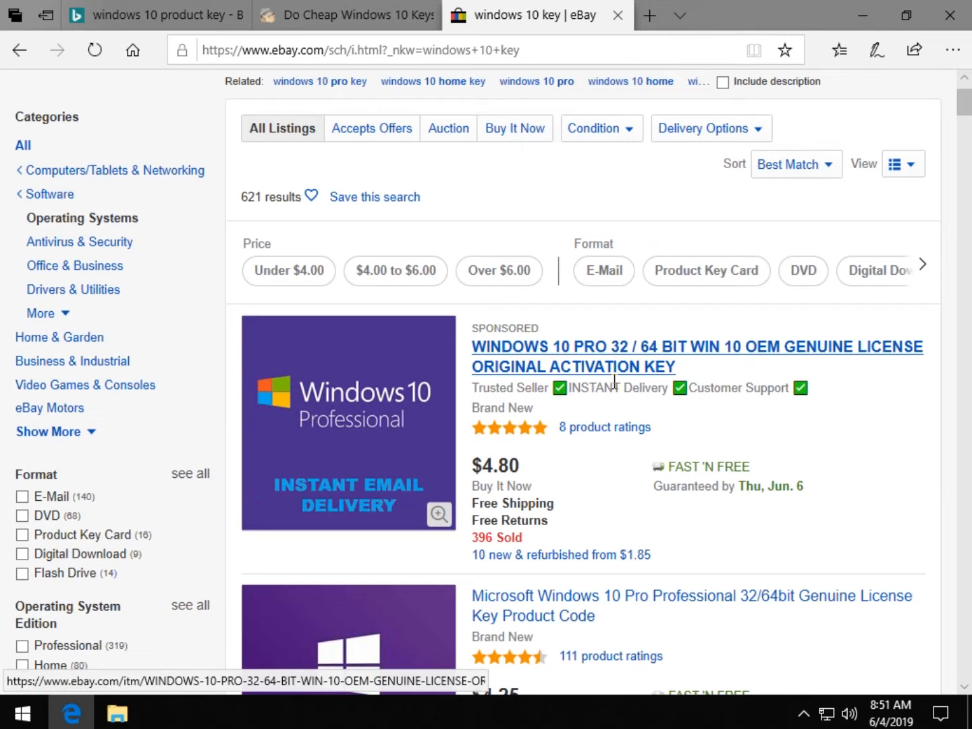
{"action": "scroll", "scroll_direction": "down", "scroll_amount": 3}
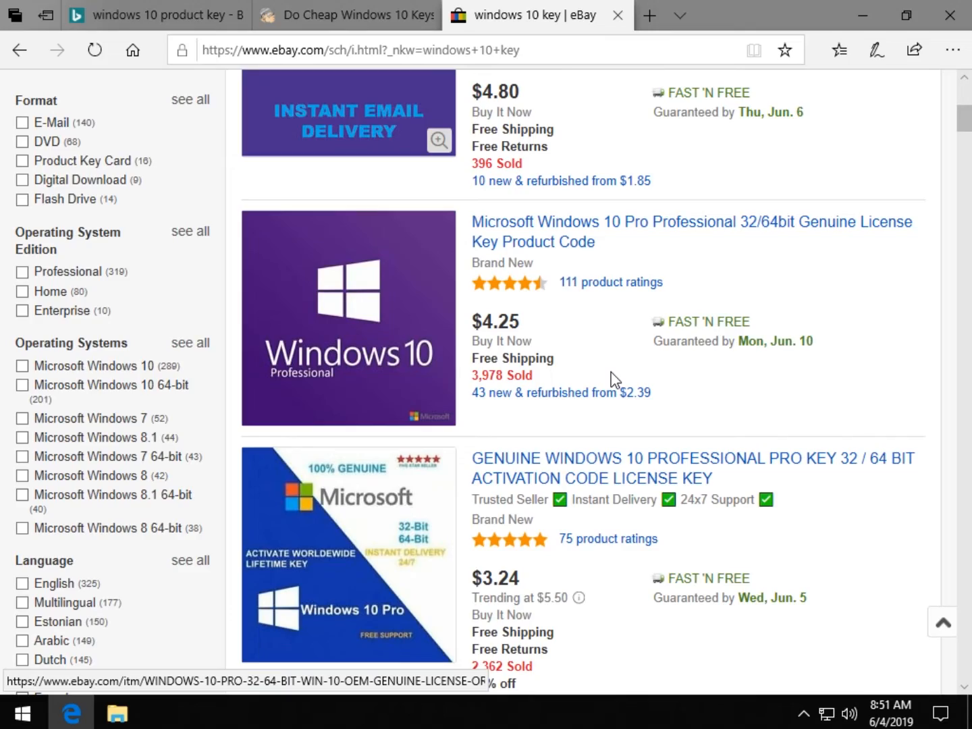
{"action": "scroll", "scroll_direction": "down", "scroll_amount": 3}
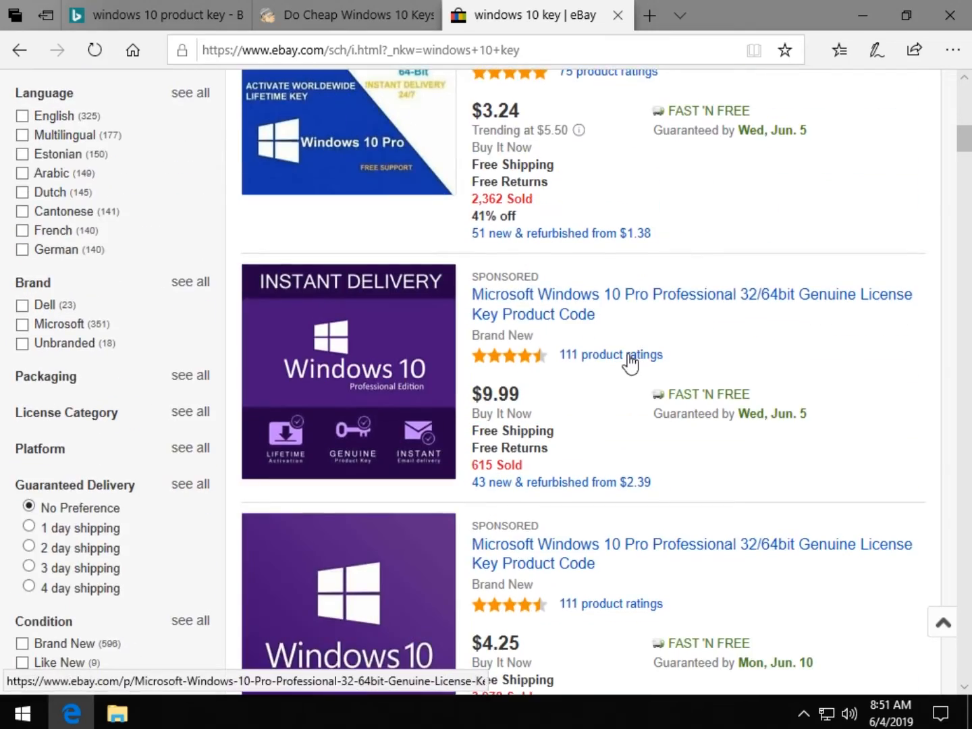
{"action": "scroll", "scroll_direction": "up", "scroll_amount": 3}
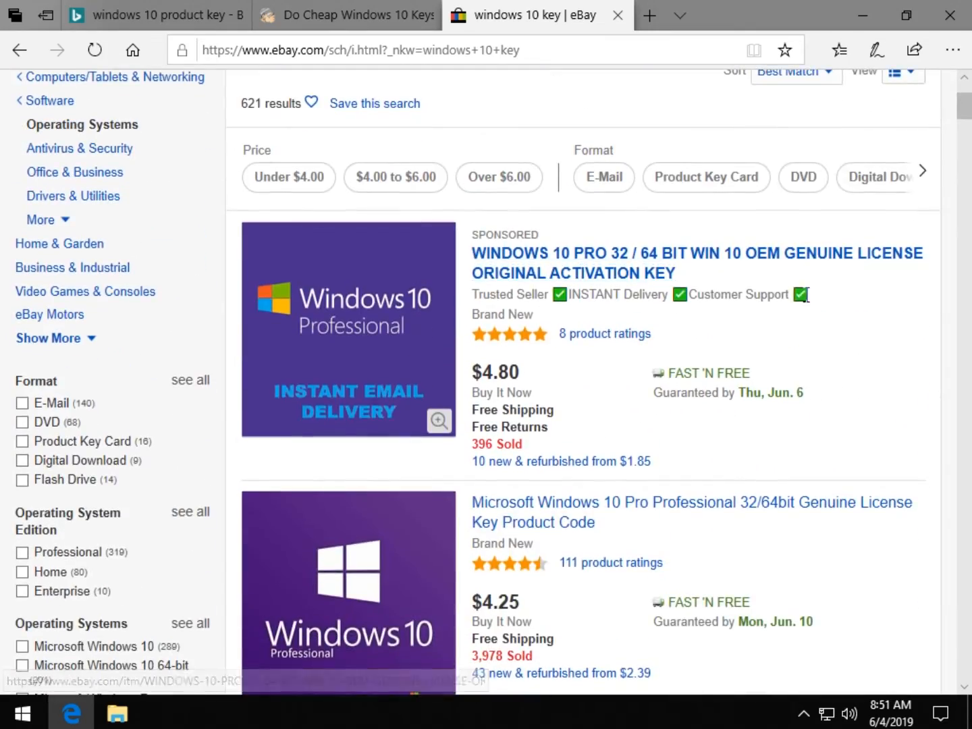
Sort the 'windows 10 key' results by Price + Shipping: lowest first and review the $1.09–$1.20 listings
{"action": "left_click", "coordinate": [795, 258]}
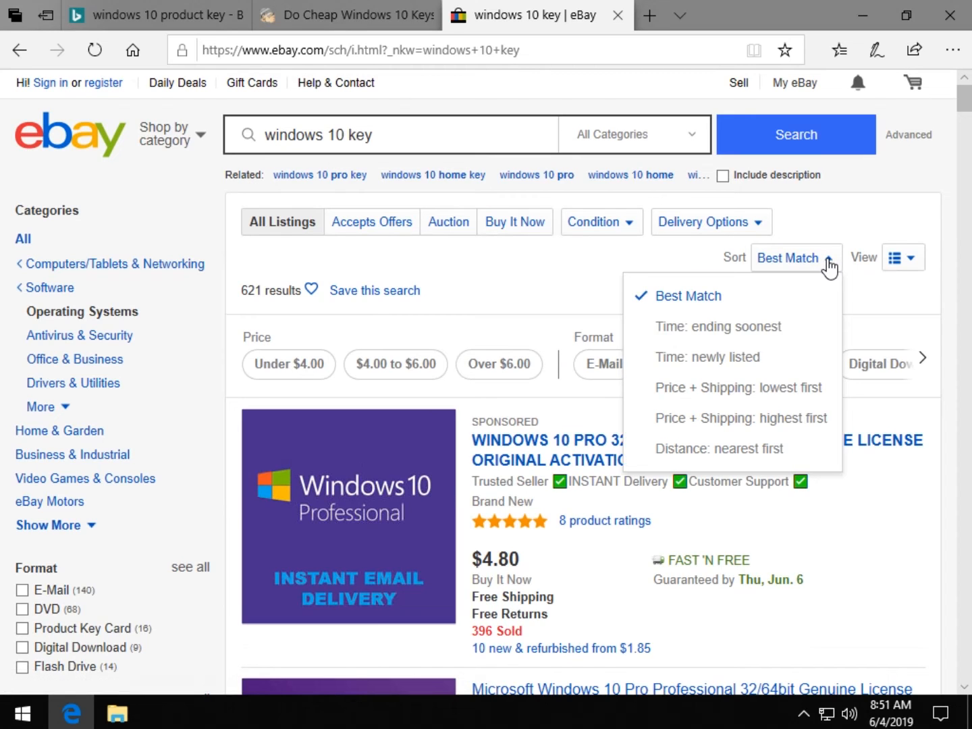
{"action": "mouse_move", "coordinate": [738, 386]}
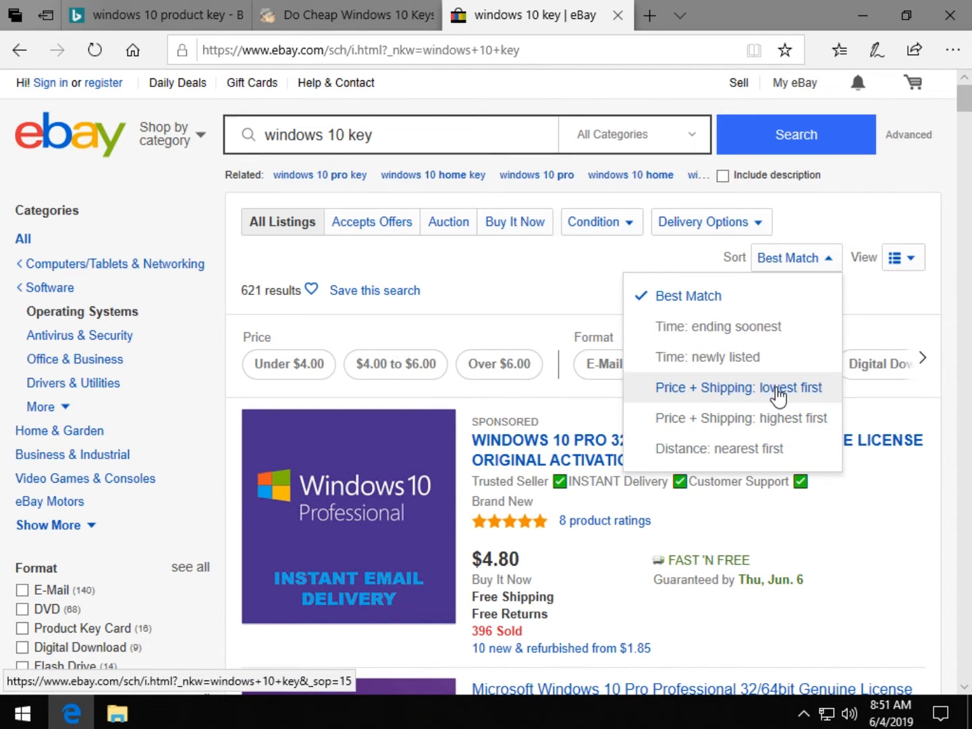
{"action": "left_click", "coordinate": [737, 386]}
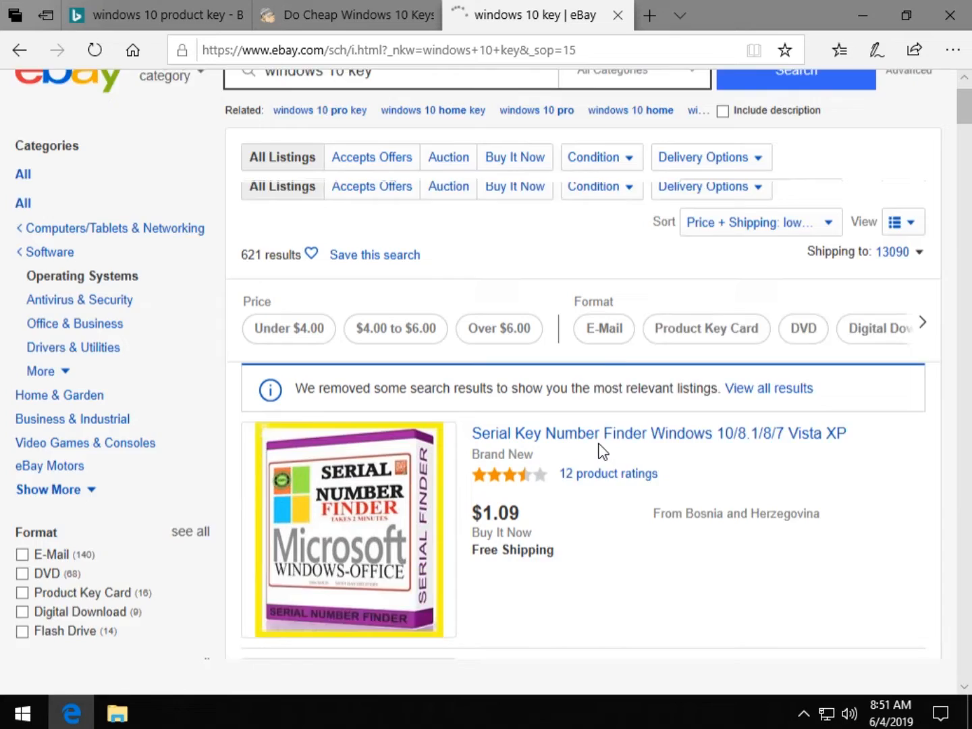
{"action": "scroll", "scroll_direction": "down", "scroll_amount": 3}
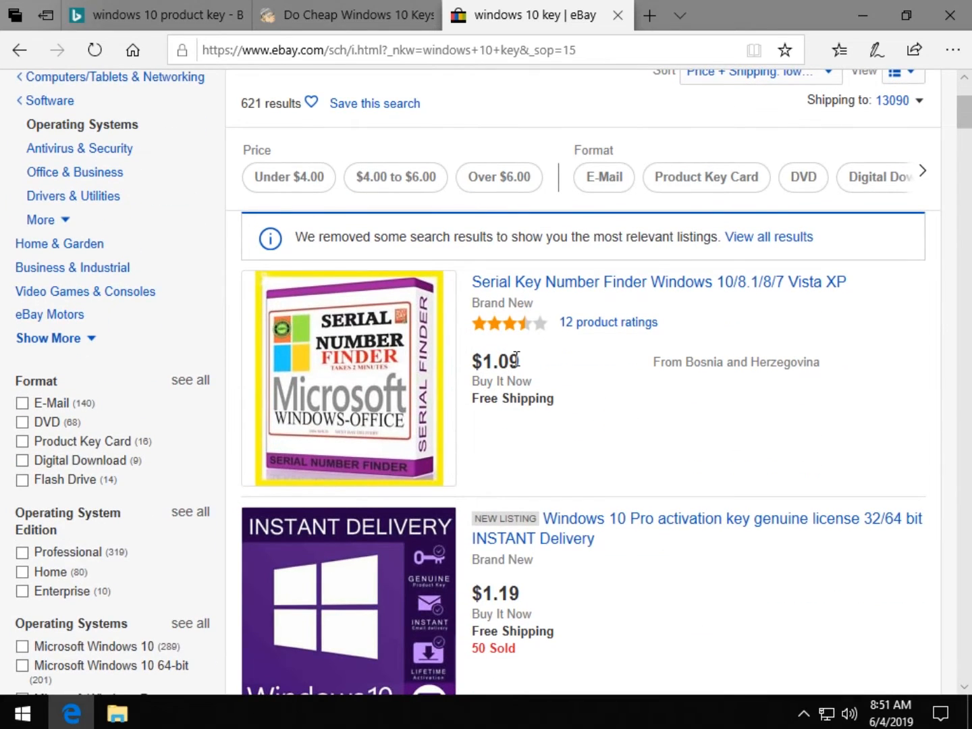
{"action": "mouse_move", "coordinate": [602, 328]}
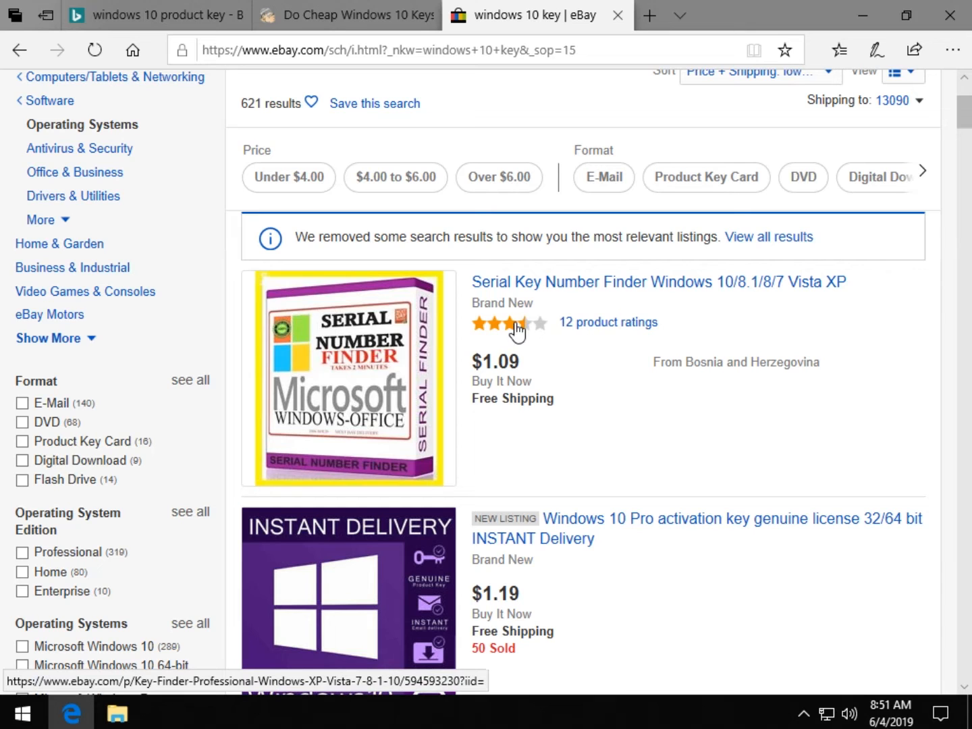
{"action": "scroll", "scroll_direction": "down", "scroll_amount": 3}
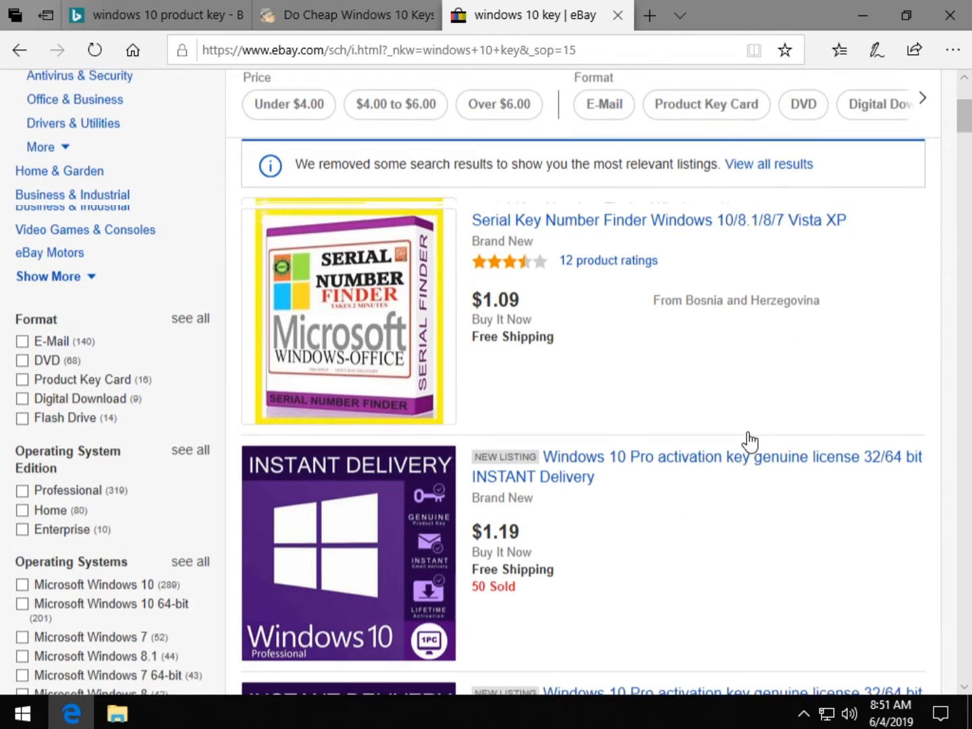
{"action": "scroll", "scroll_direction": "down", "scroll_amount": 3}
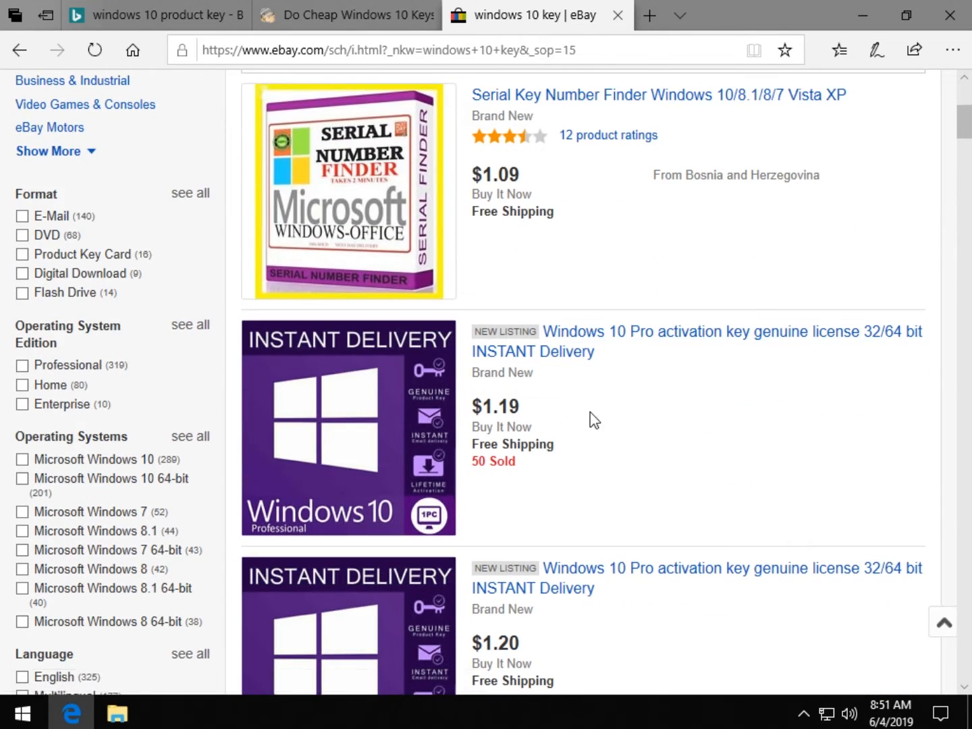
{"action": "mouse_move", "coordinate": [497, 454]}
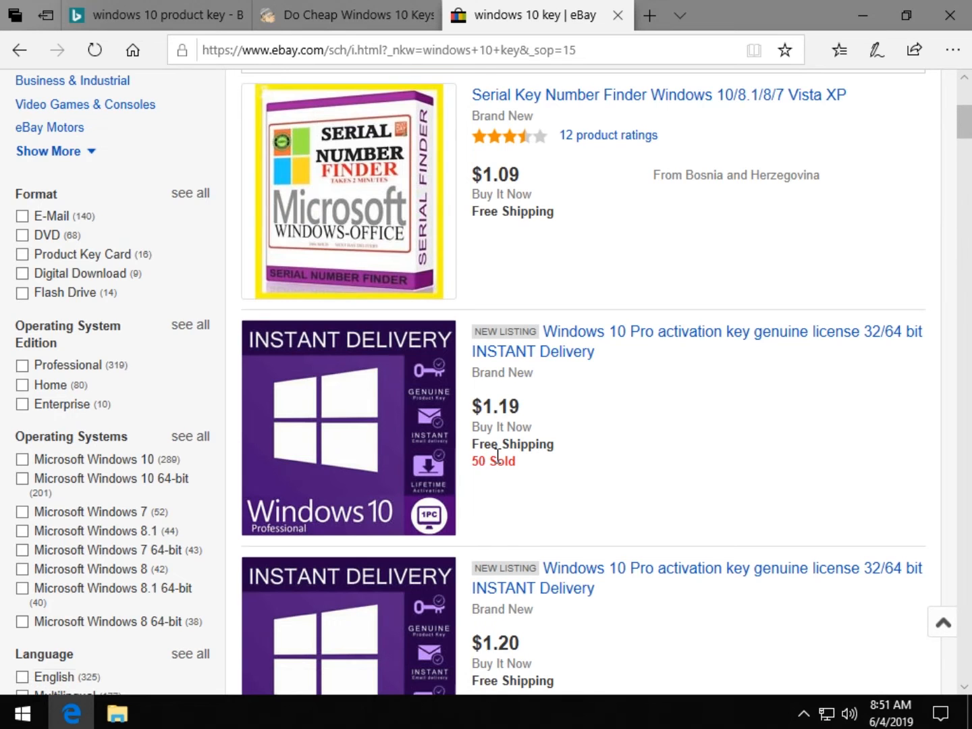
{"action": "scroll", "scroll_direction": "down", "scroll_amount": 3}
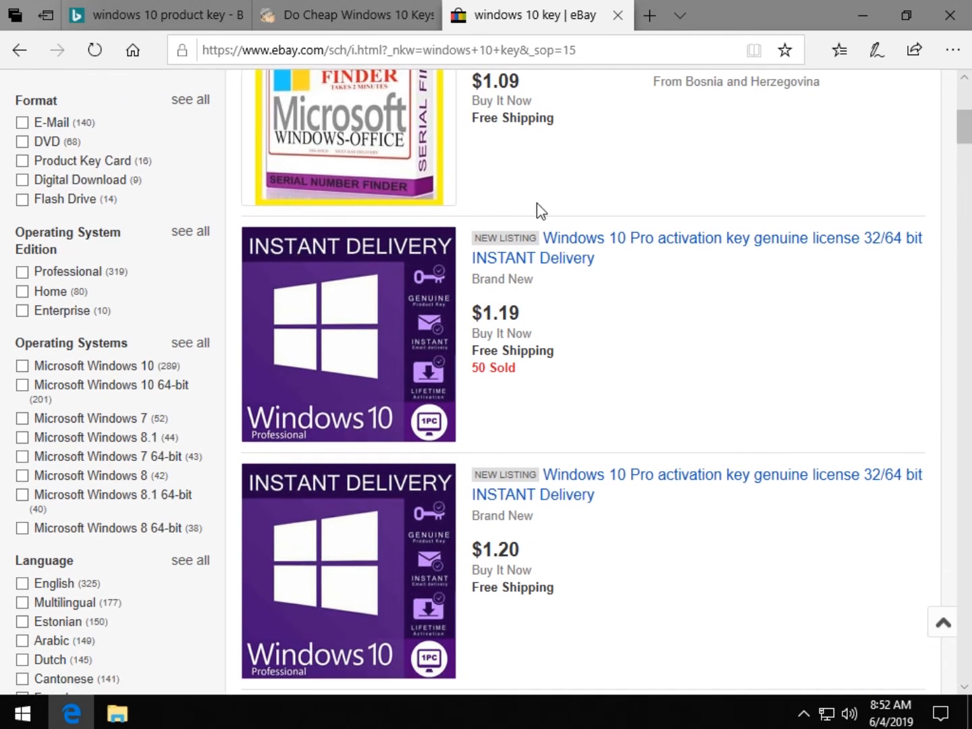
{"action": "mouse_move", "coordinate": [635, 381]}
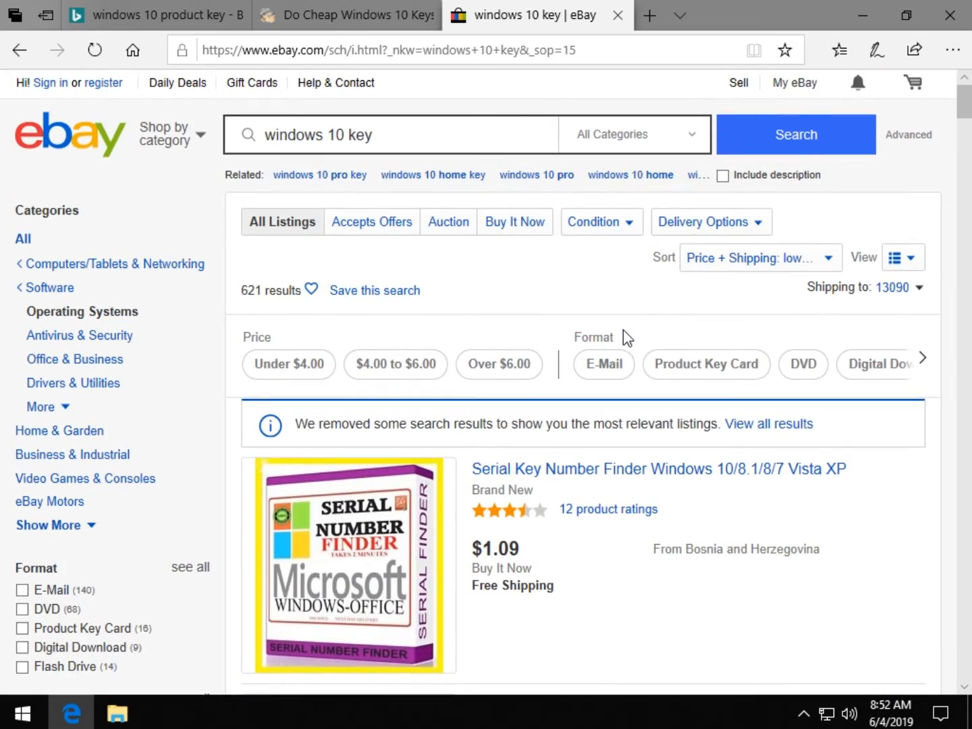
Return to the MajorGeeks 'Do Cheap Windows 10 Keys' article with its volume, education and expired-key scenarios
{"action": "left_click", "coordinate": [337, 15]}
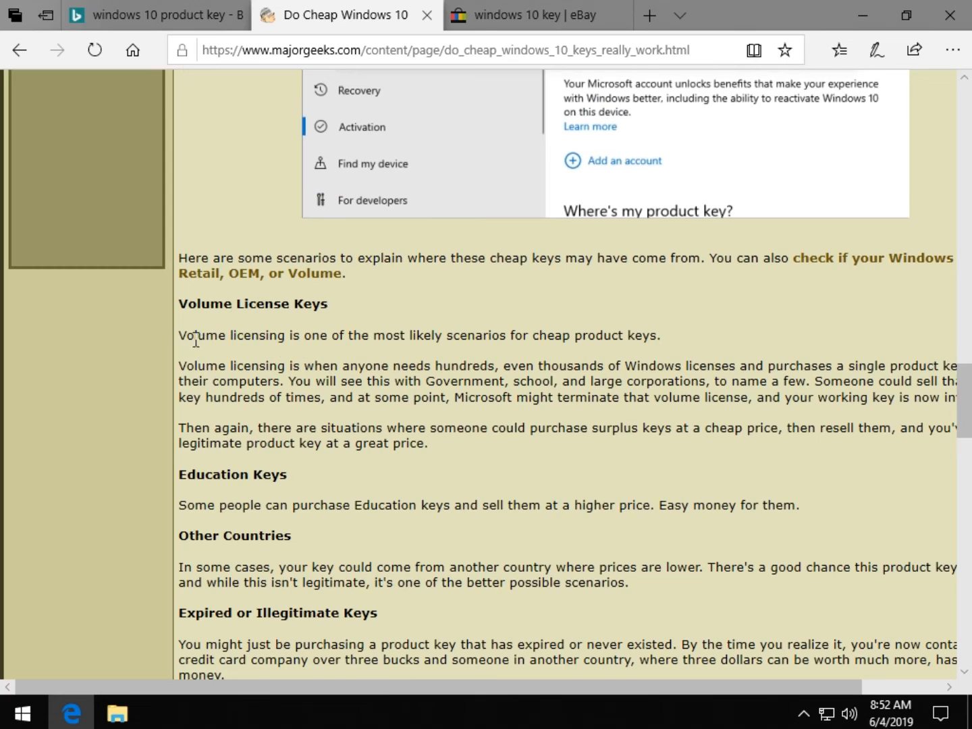
{"action": "mouse_move", "coordinate": [538, 390]}
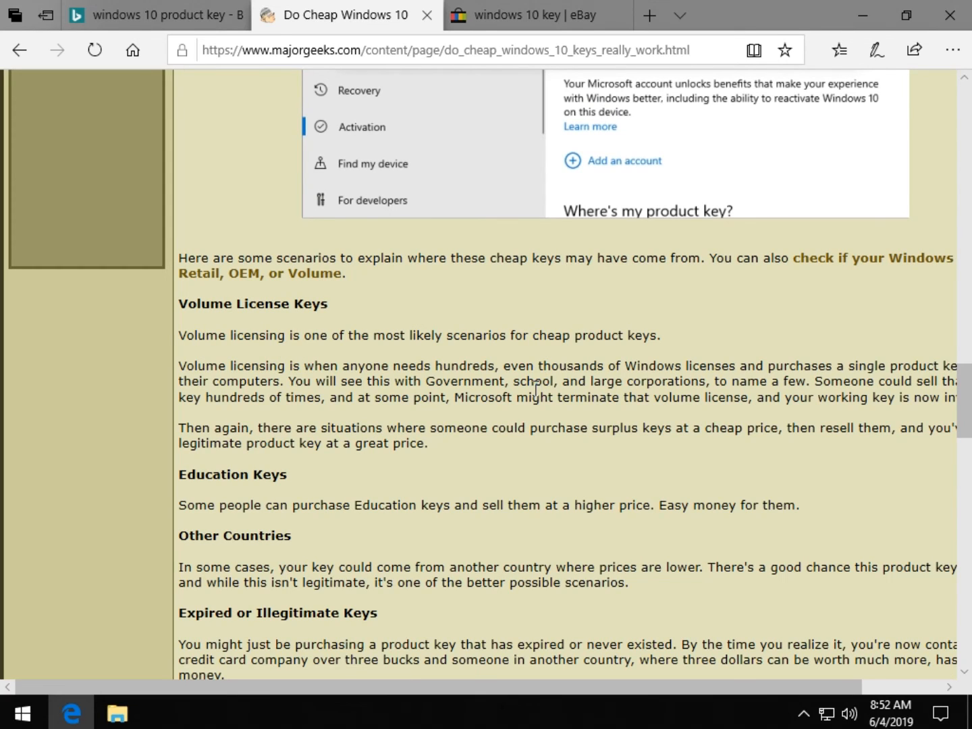